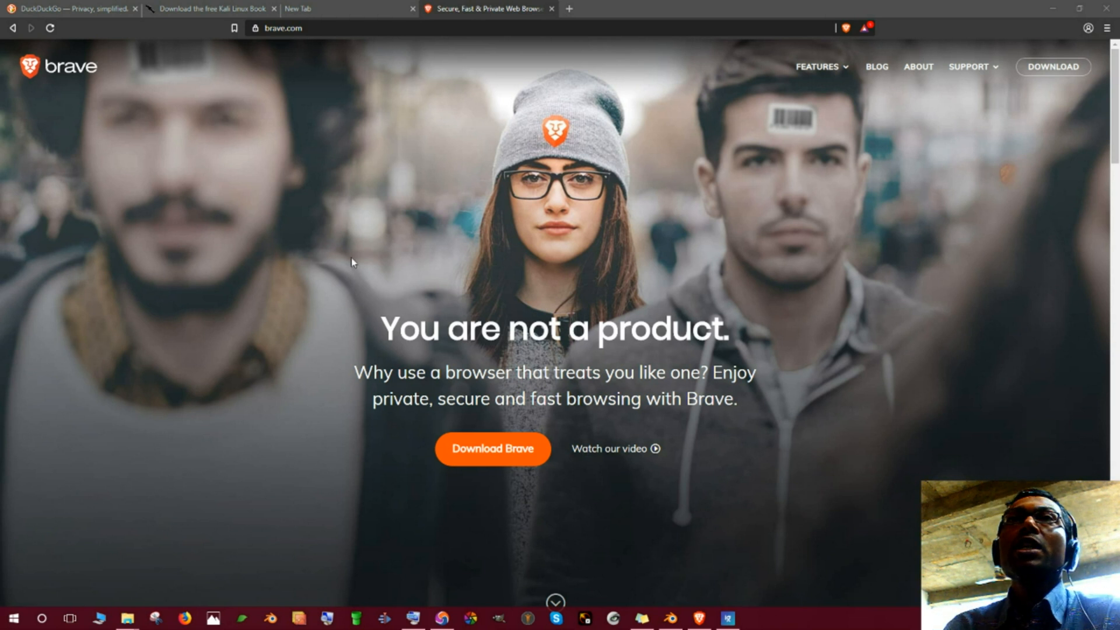
mouse_move(215, 97)
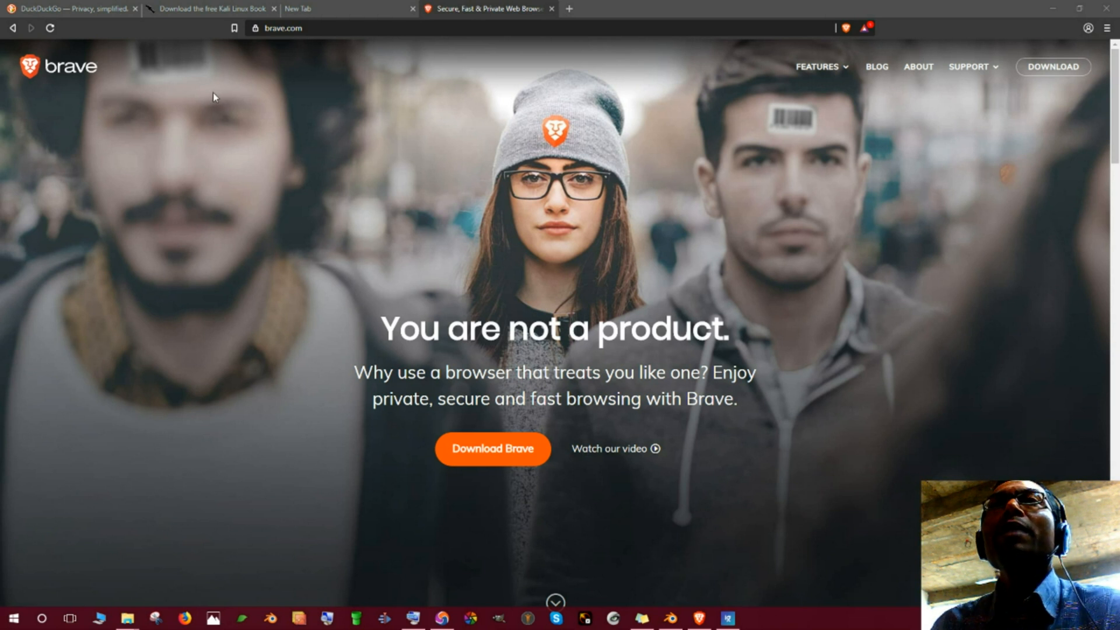
mouse_move(482, 140)
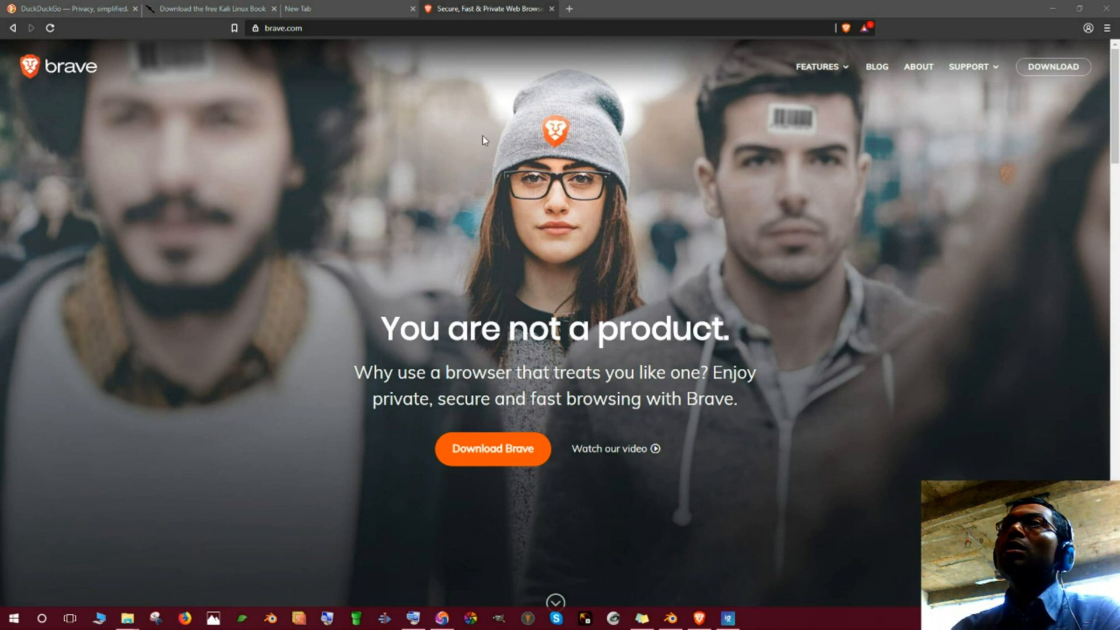
mouse_move(317, 210)
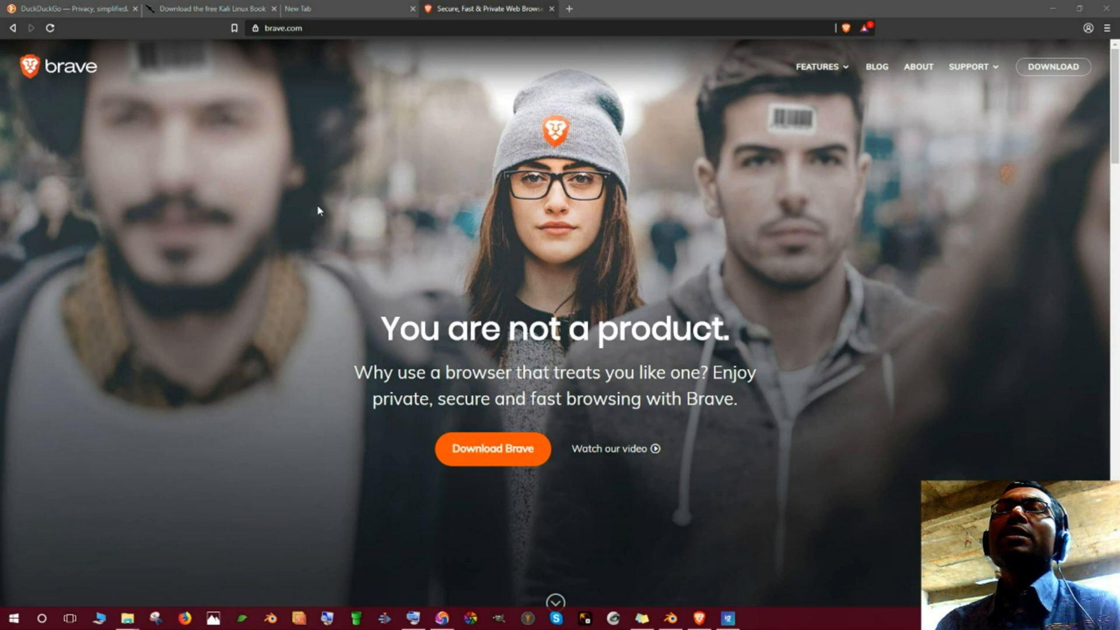
mouse_move(336, 185)
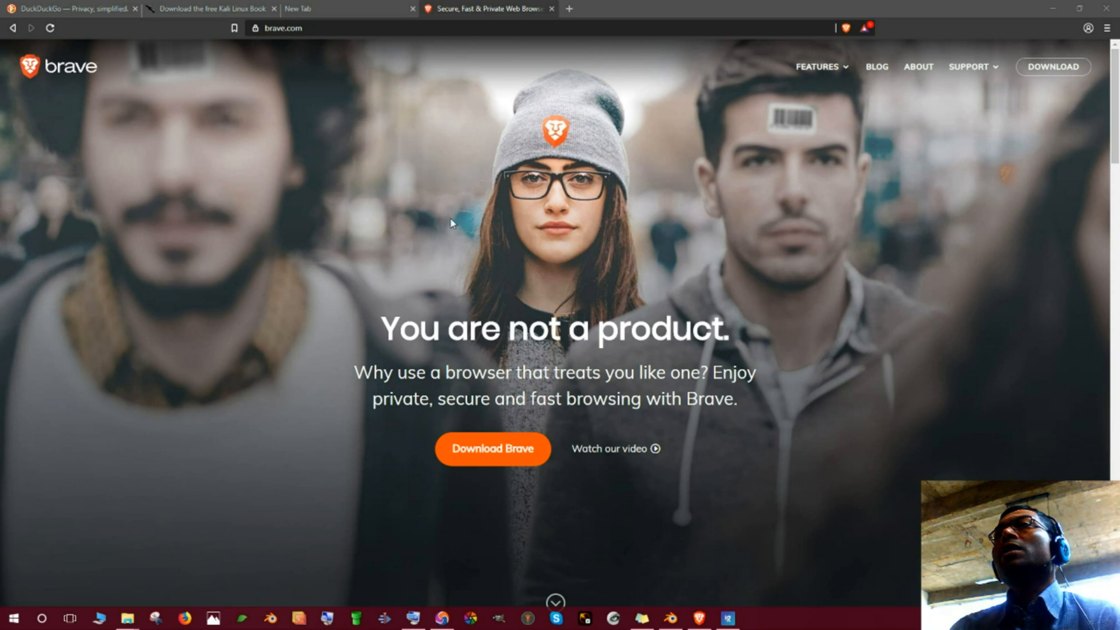
mouse_move(446, 220)
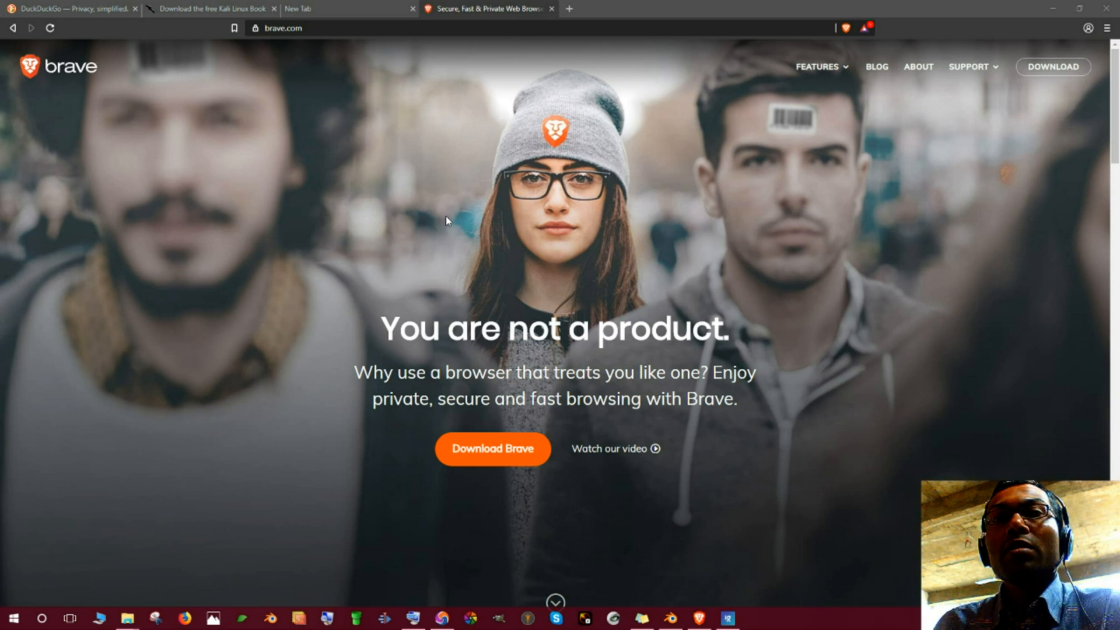
mouse_move(399, 177)
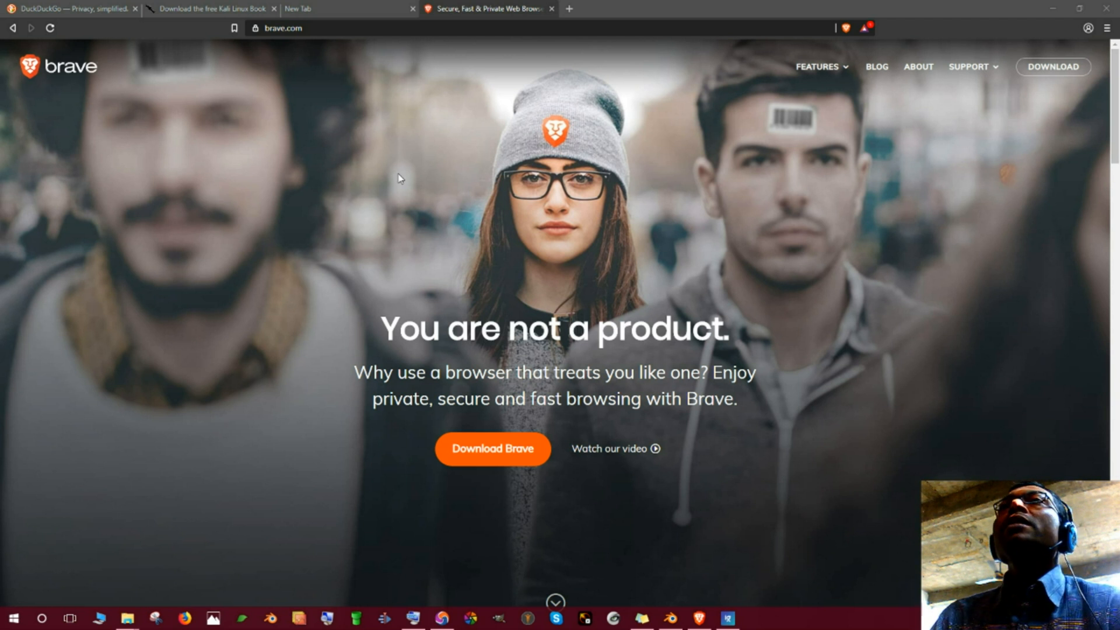
mouse_move(392, 160)
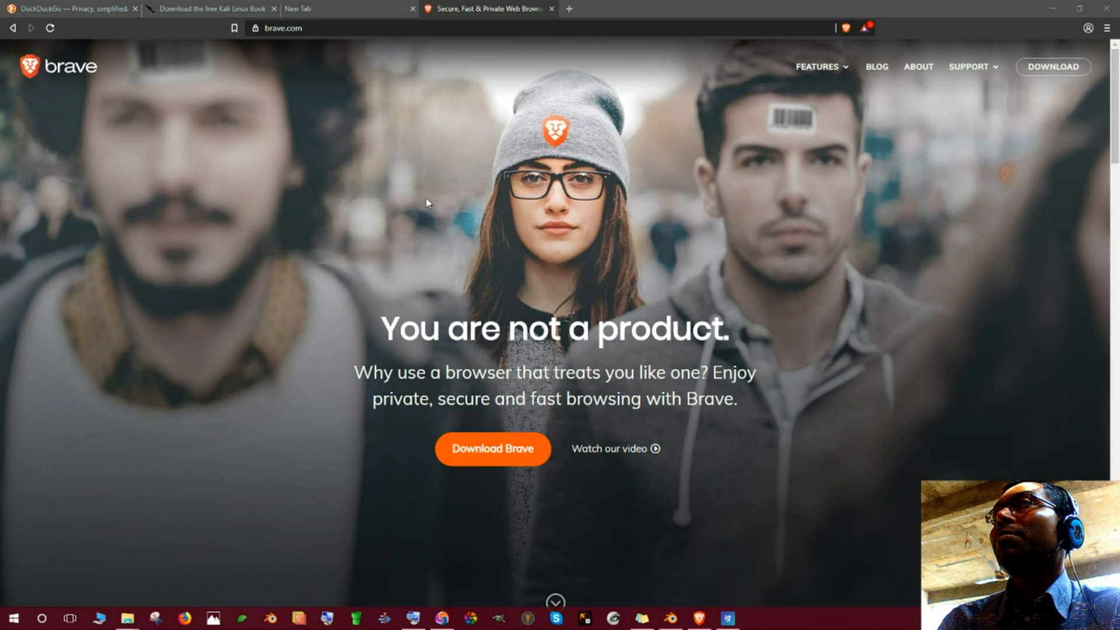
mouse_move(428, 176)
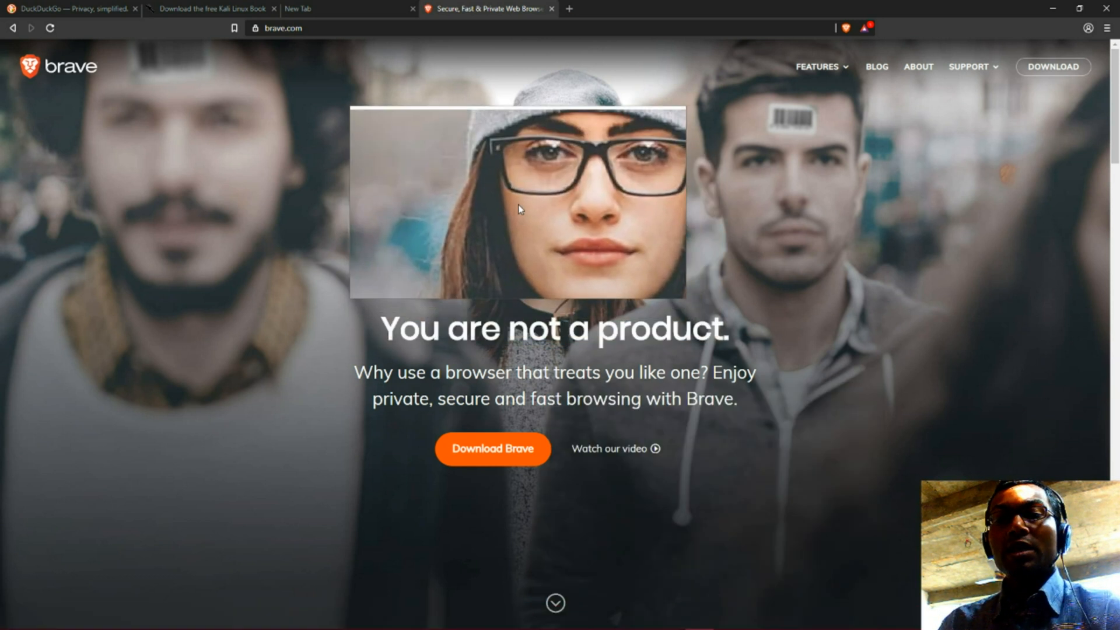
Step: Start a new blank tab and bring up Brave's 'Customize and control' main menu
left_click(708, 8)
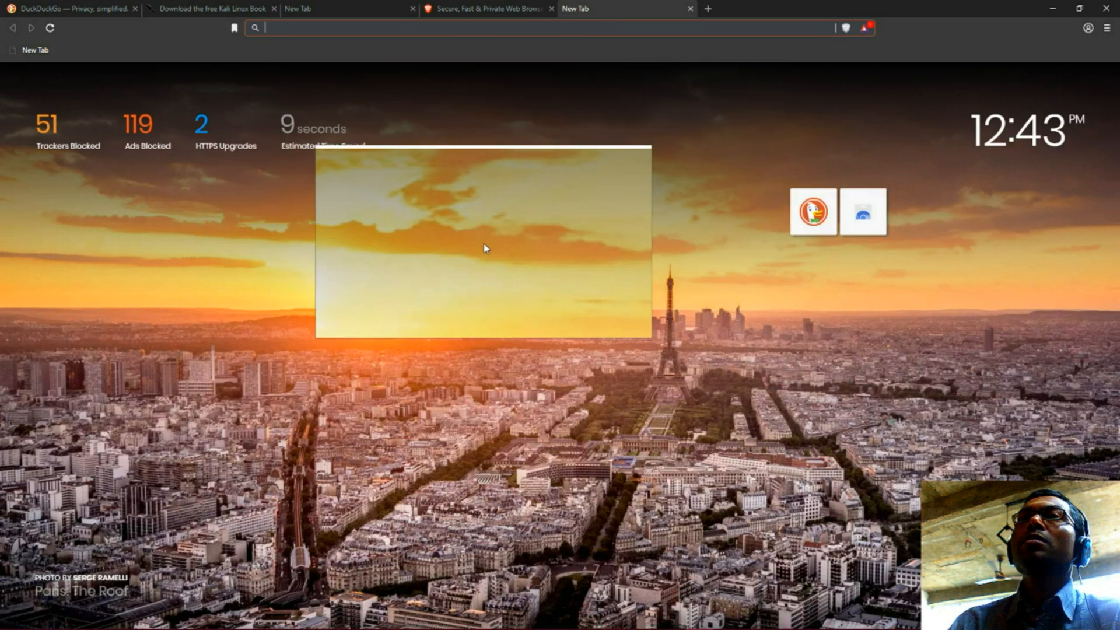
left_click_drag(484, 247, 630, 325)
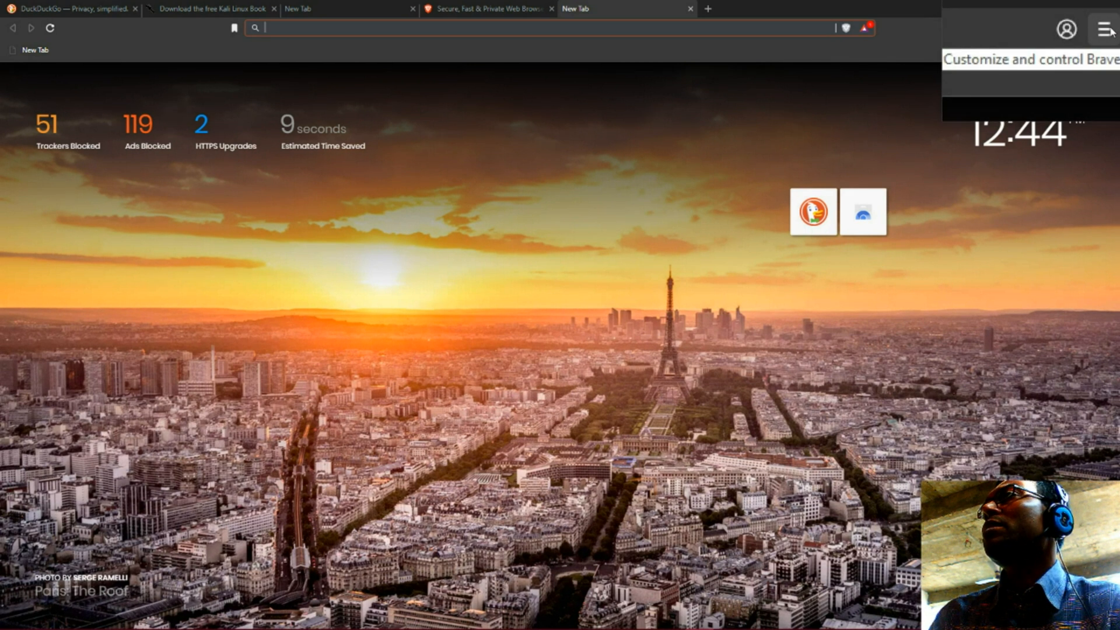
left_click(1102, 28)
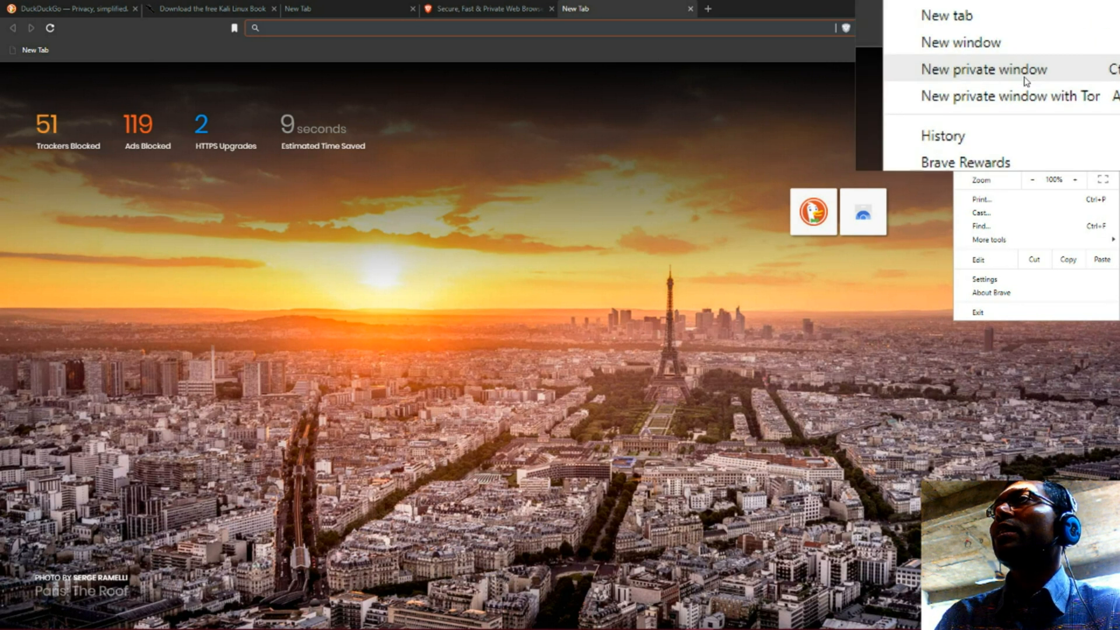
Step: Launch a new private window from the main menu
left_click(984, 69)
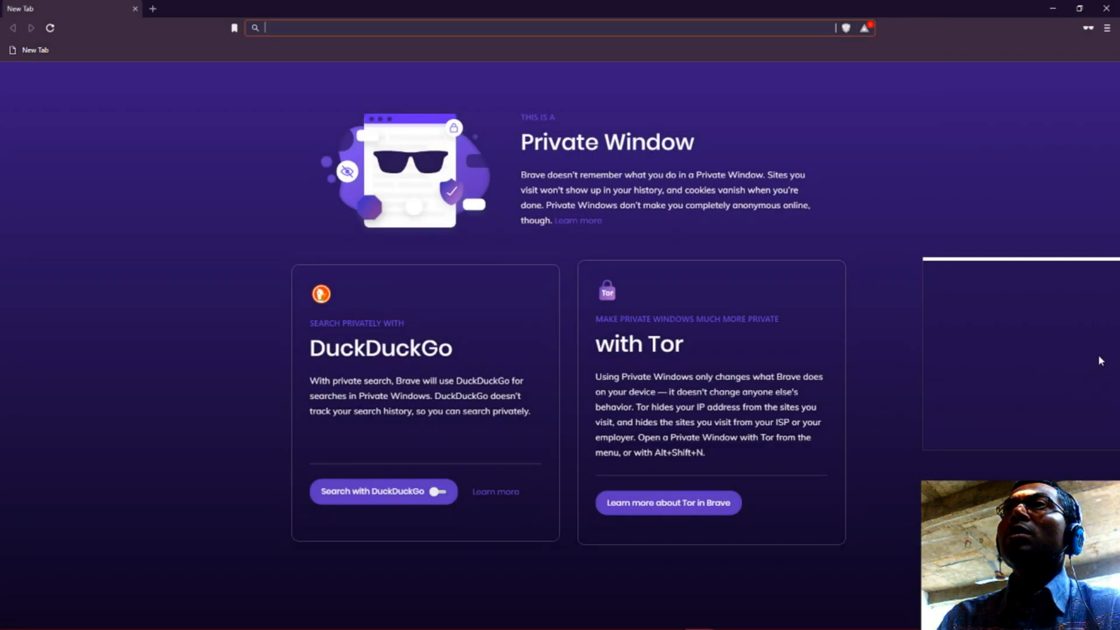
mouse_move(1086, 342)
type("duckduckgo.com")
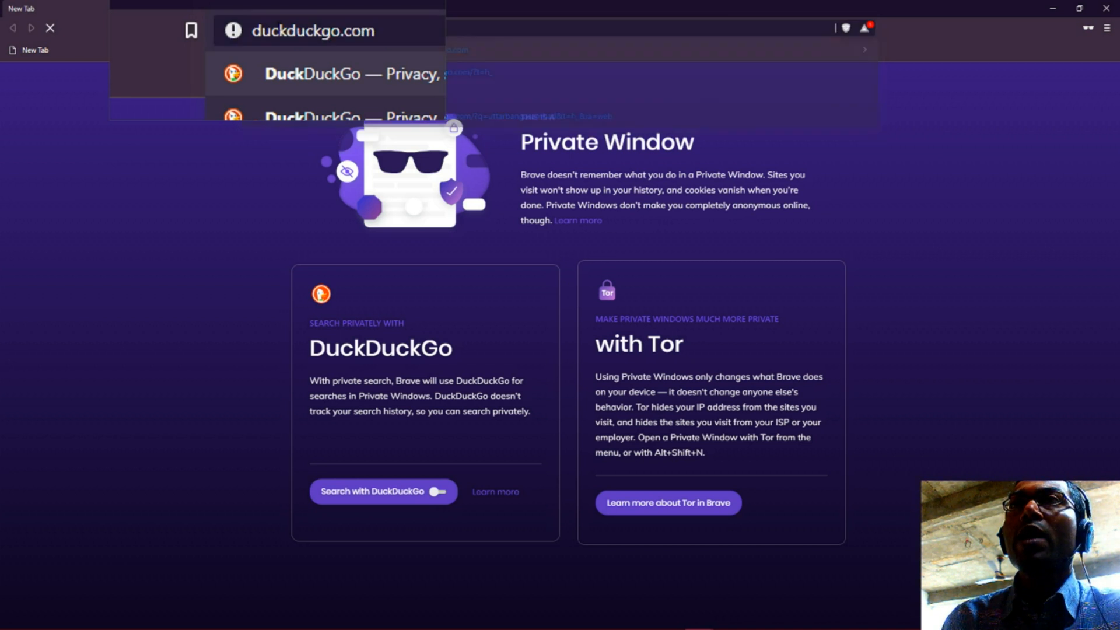
Step: Load duckduckgo.com and switch it to the dark theme via its settings panel
left_click(325, 30)
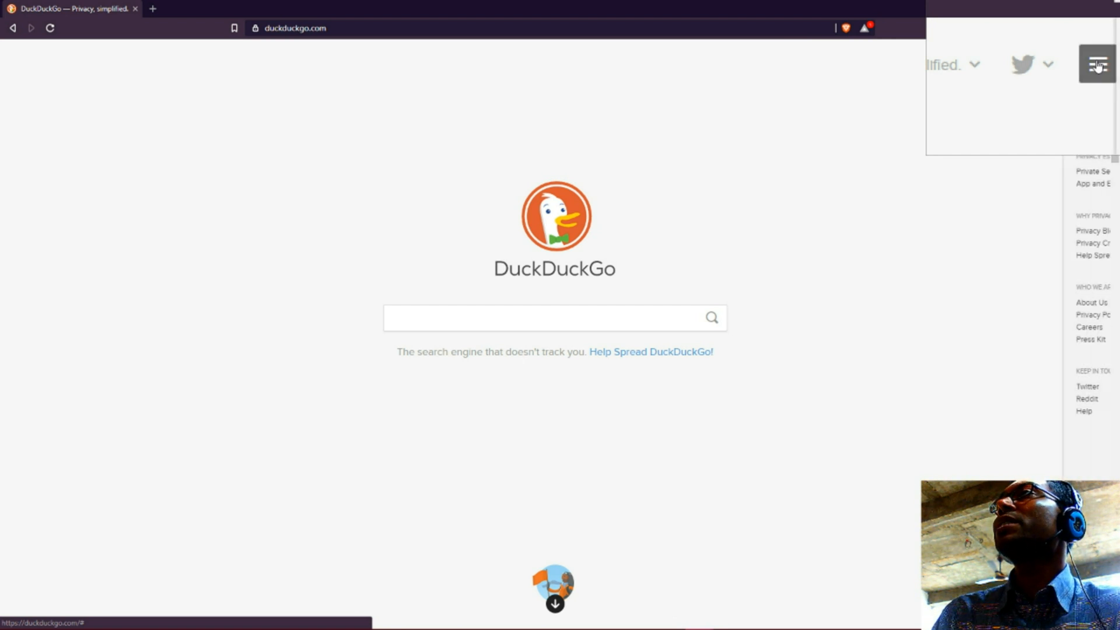
left_click(1097, 63)
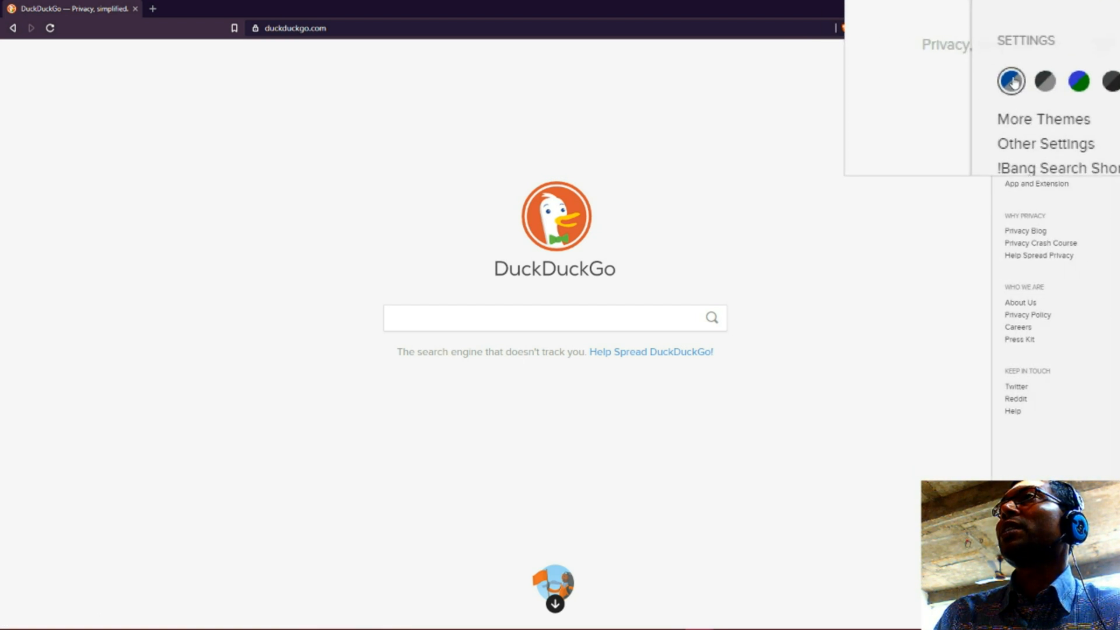
left_click(1061, 84)
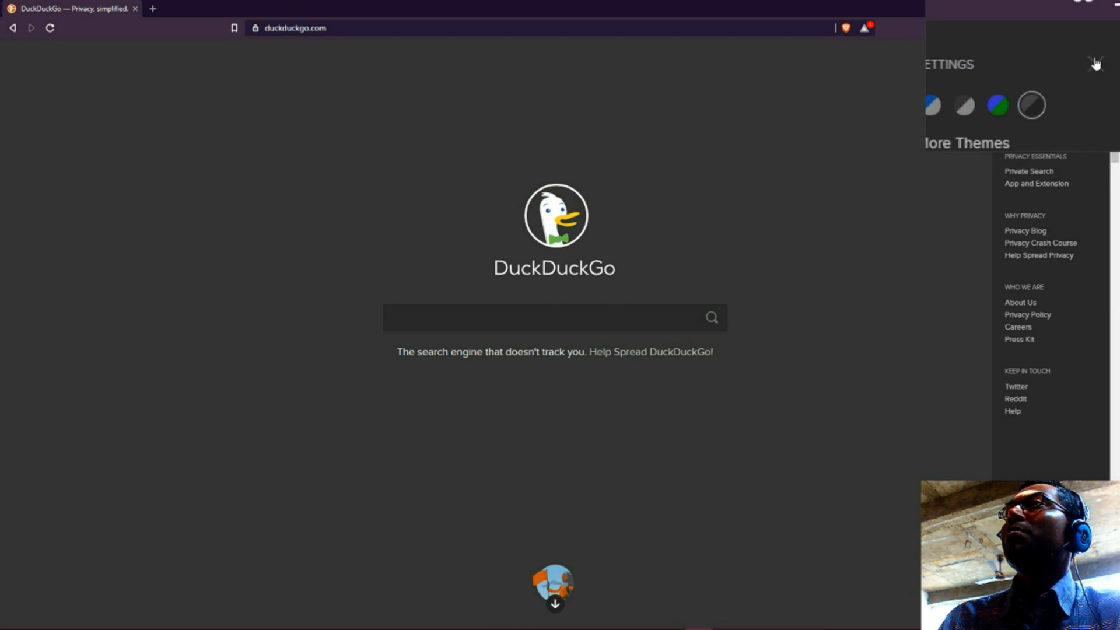
left_click(1096, 63)
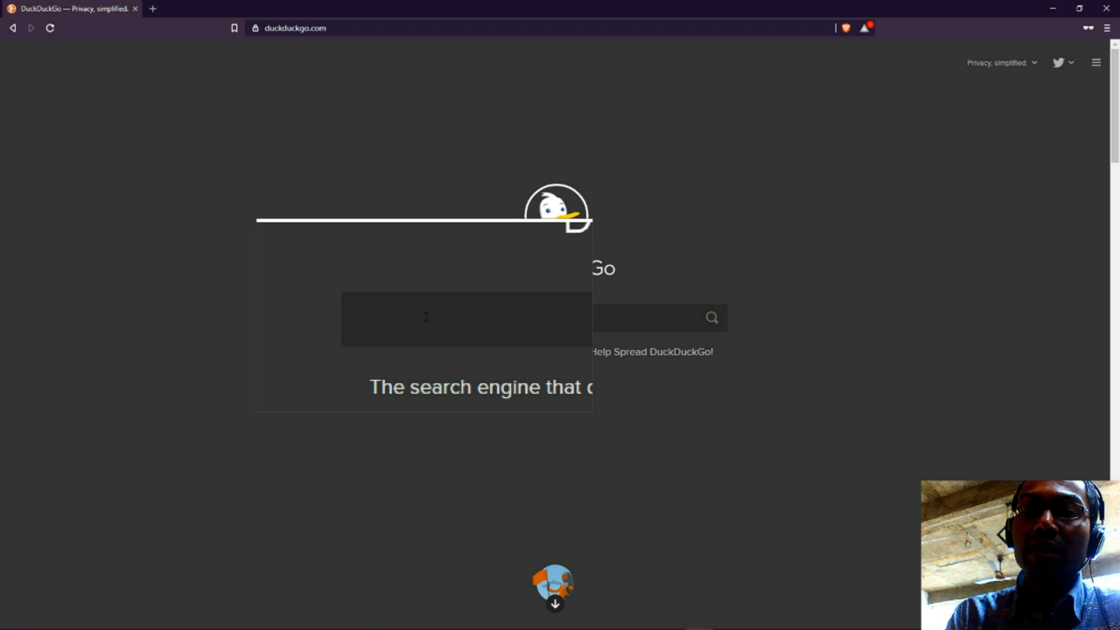
Step: Search DuckDuckGo for 'kali linux', view the Images results, then close the private window
type("linux")
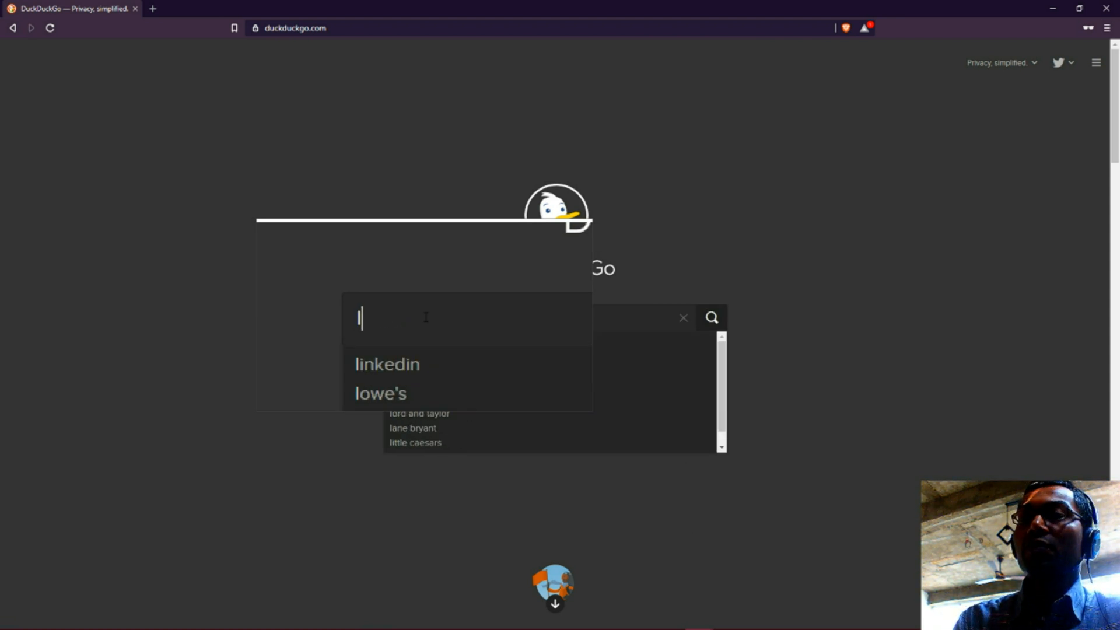
type("kali linux")
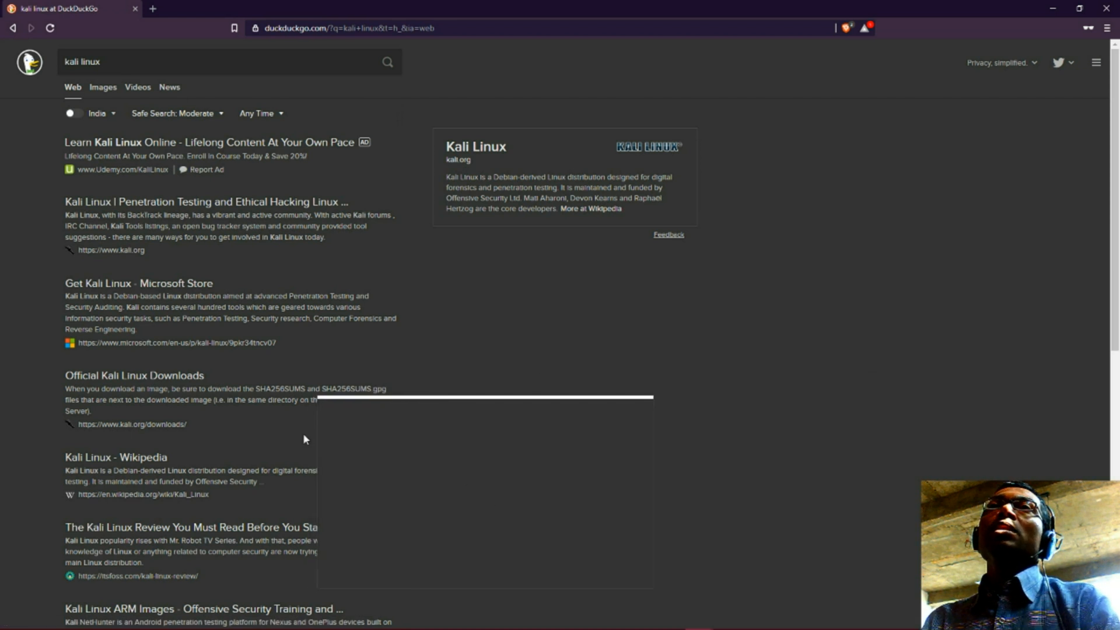
left_click(103, 87)
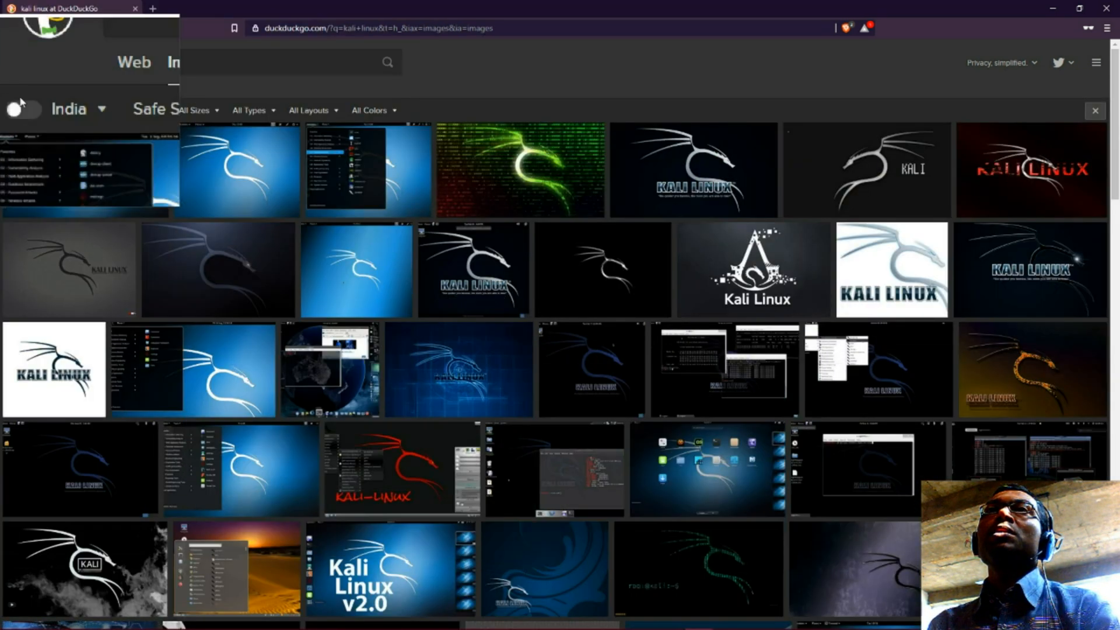
left_click(114, 112)
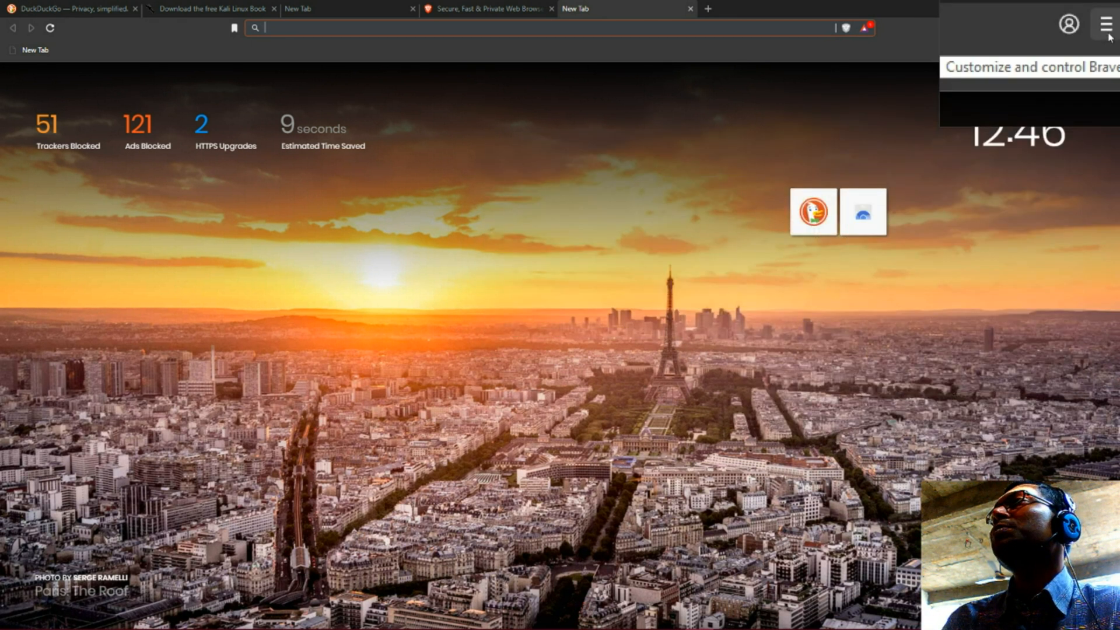
Step: Launch a new private window with Tor from Brave's main menu
left_click(1108, 23)
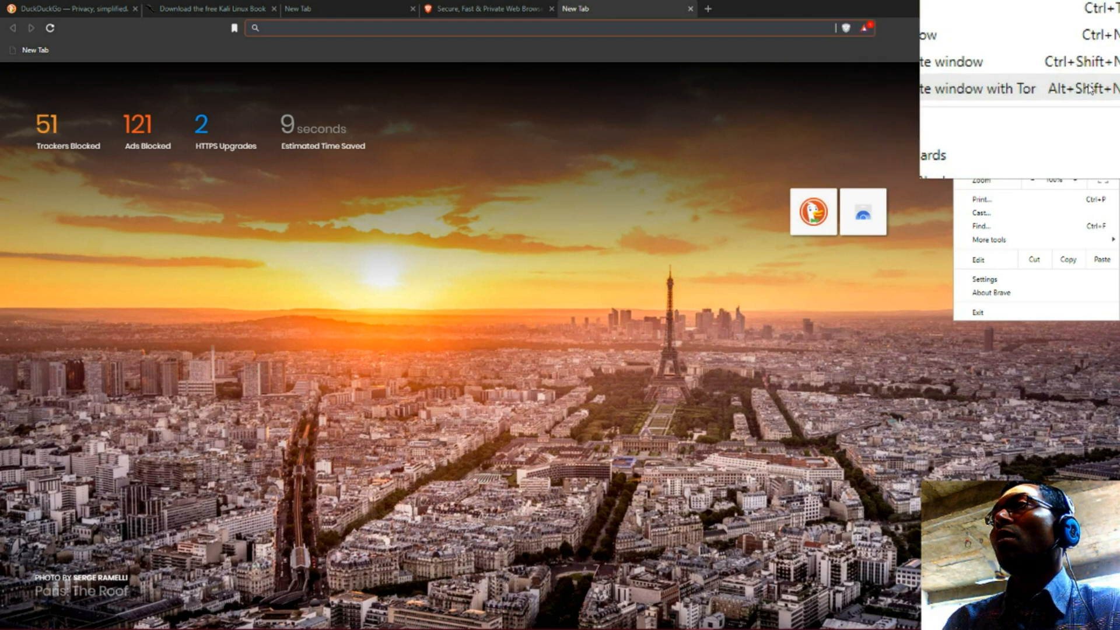
left_click(977, 87)
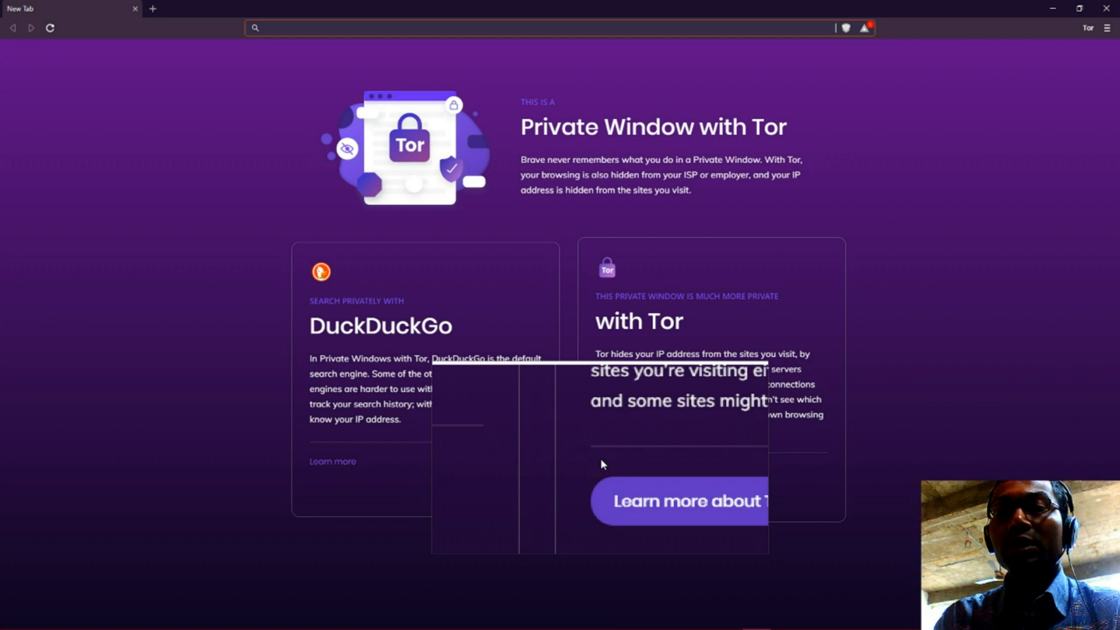
Step: Visit twitter.com and DuckDuckGo in the Tor window, then switch back to the Twitter tab
type("twitt")
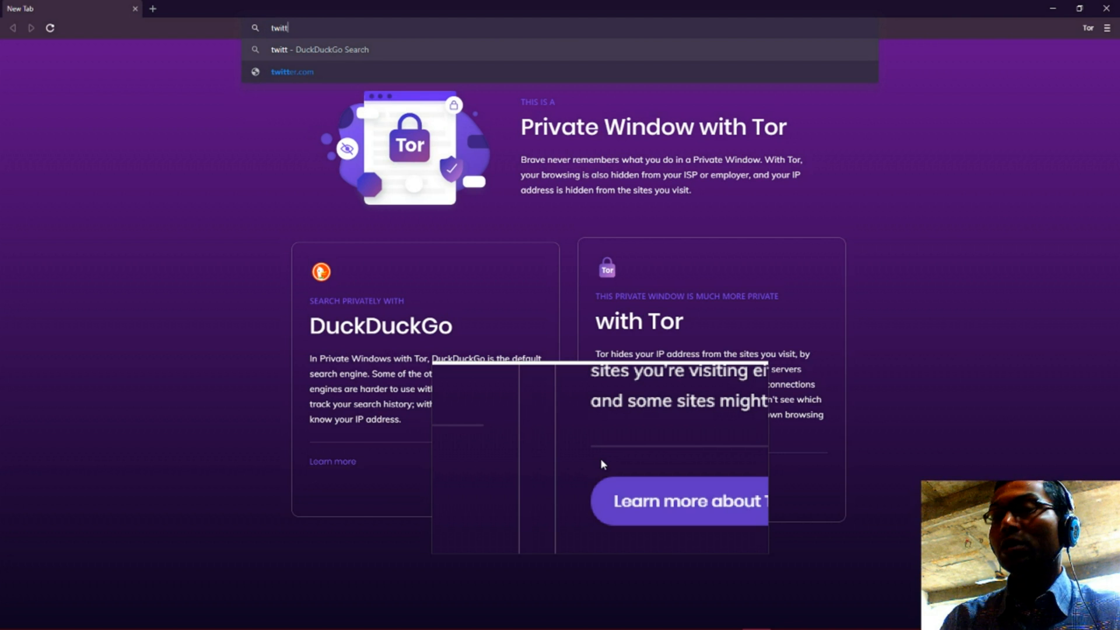
left_click(292, 71)
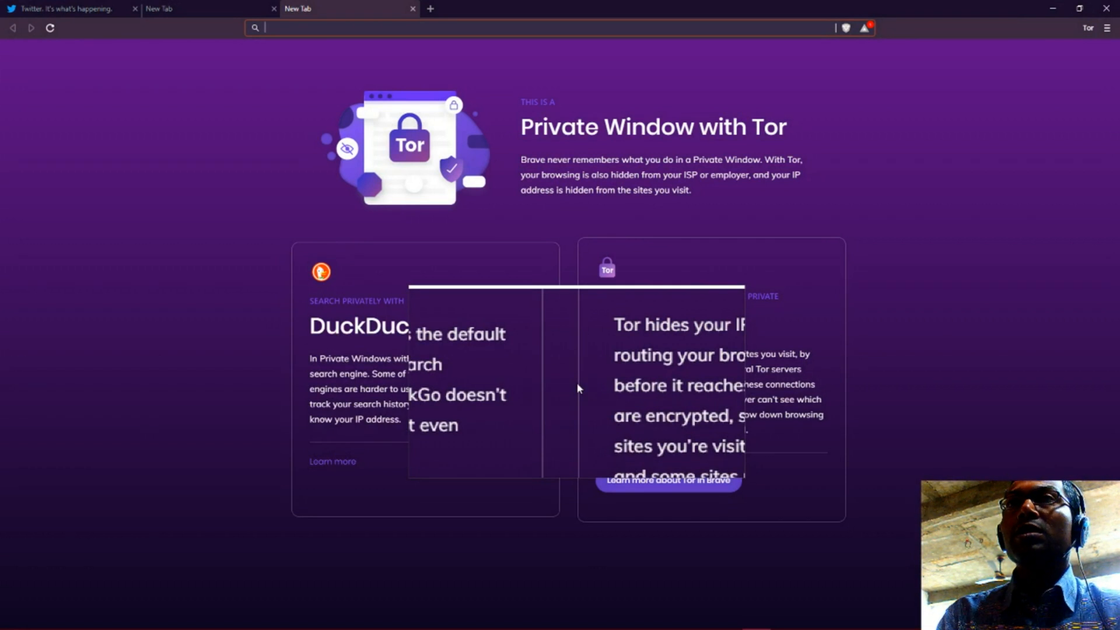
type("duckduckgo.com")
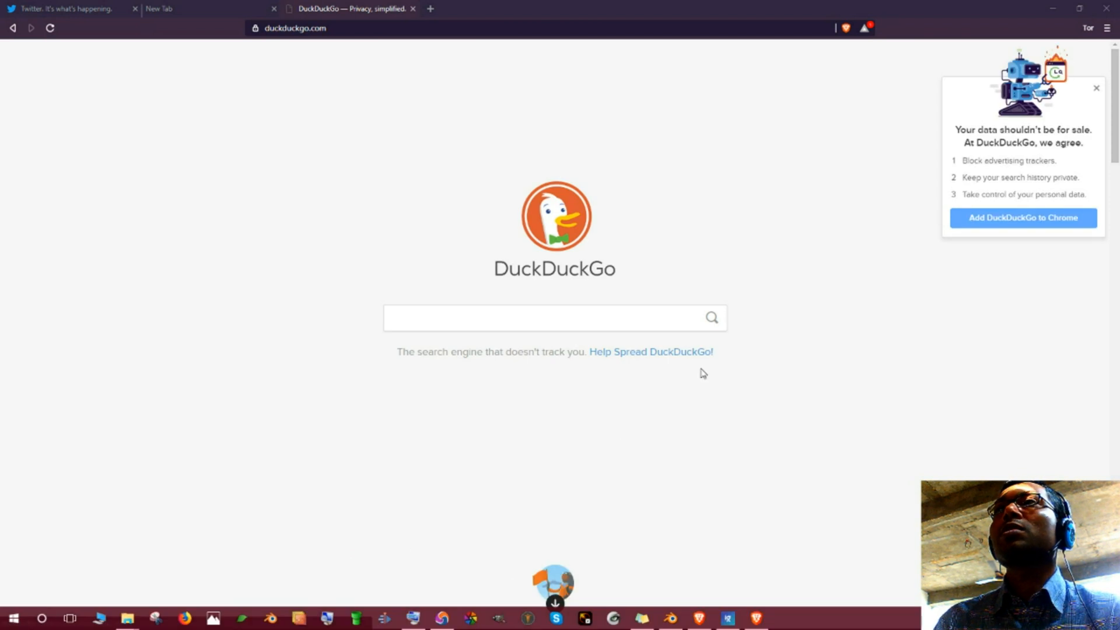
left_click(64, 8)
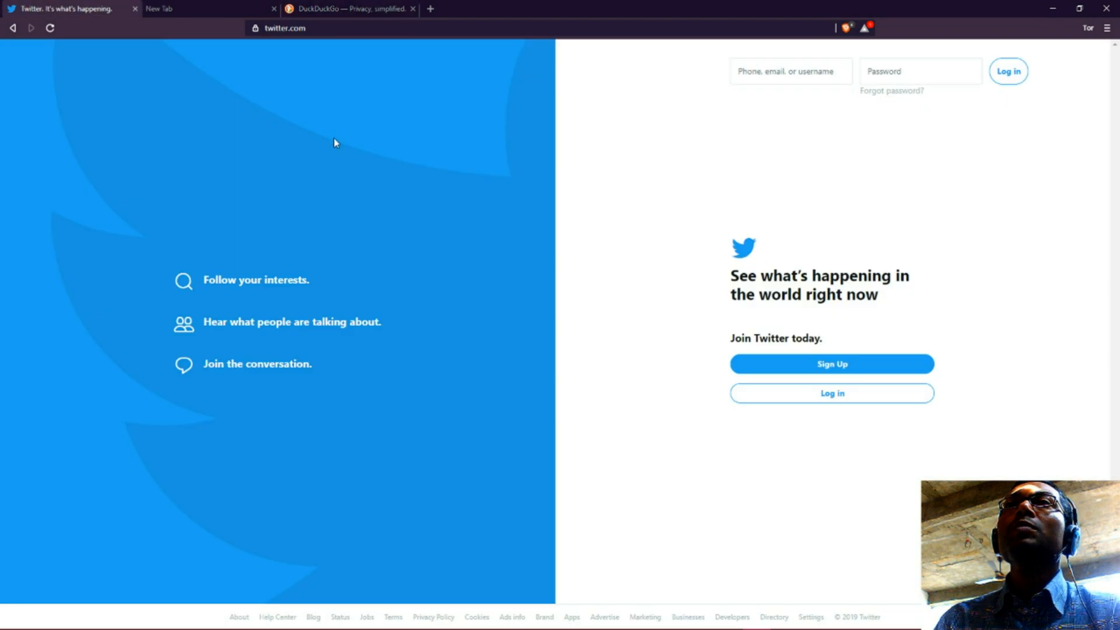
mouse_move(440, 306)
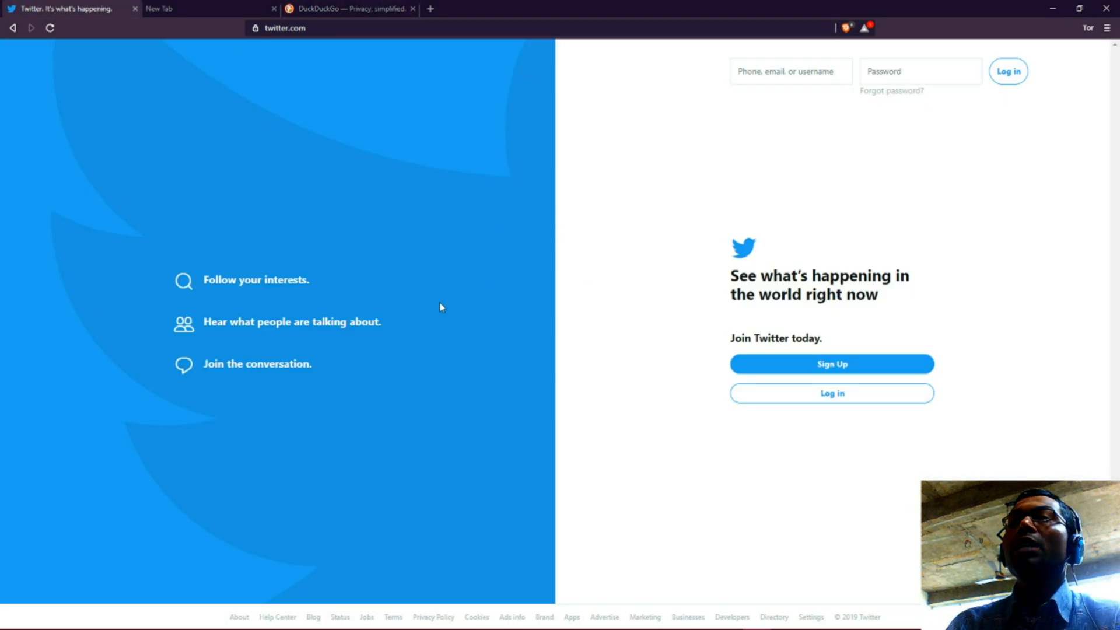
mouse_move(432, 278)
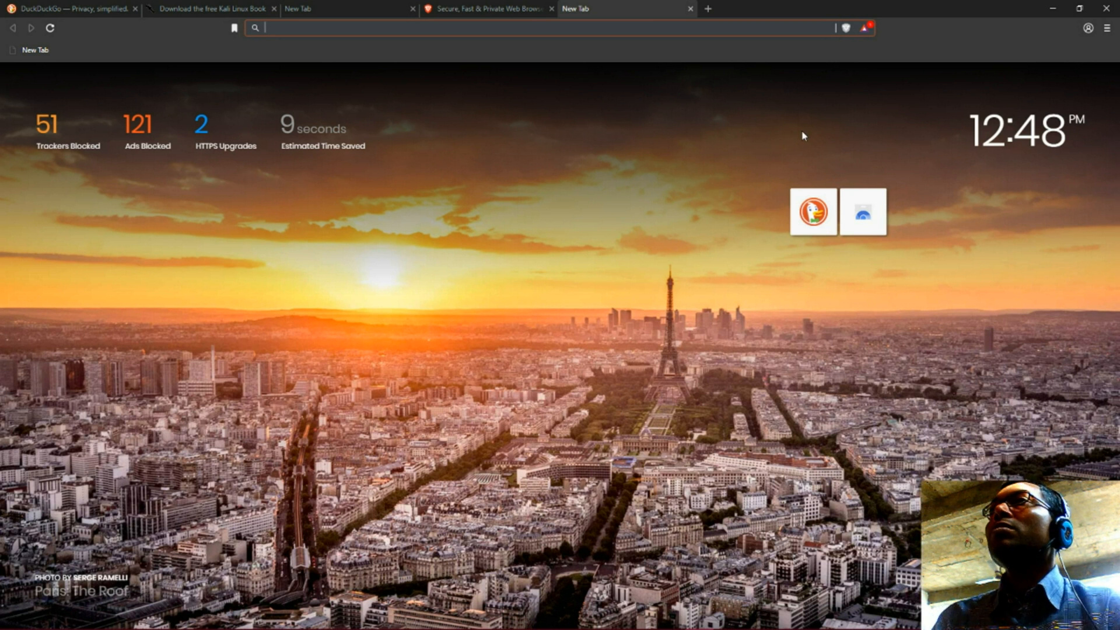
mouse_move(1112, 186)
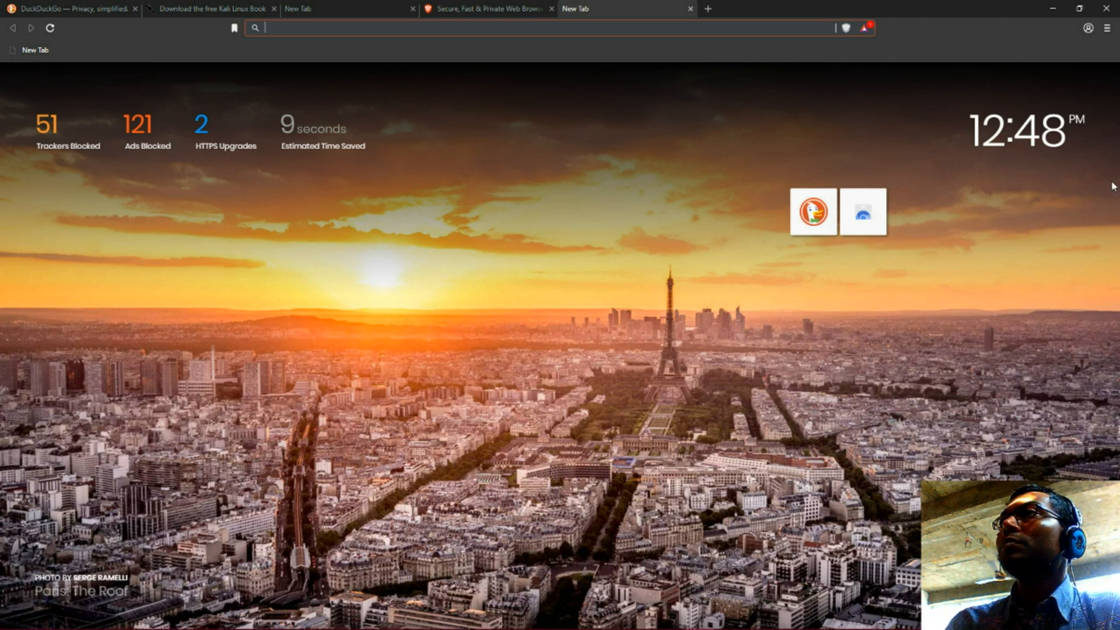
mouse_move(234, 603)
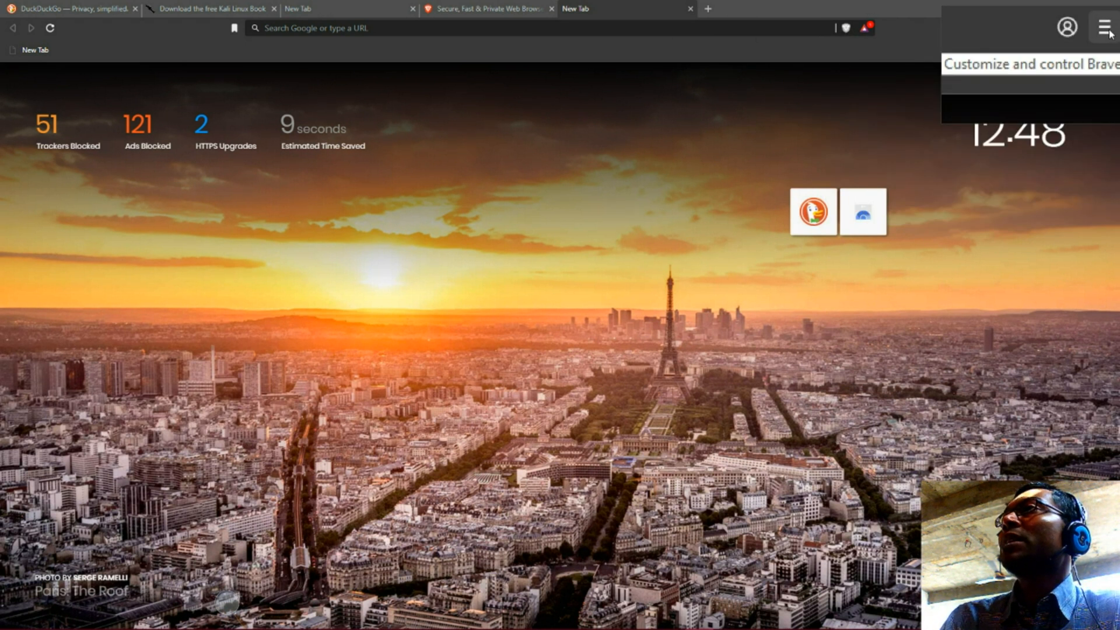
Step: Go to the installed extensions page through the main menu's More tools
left_click(1106, 28)
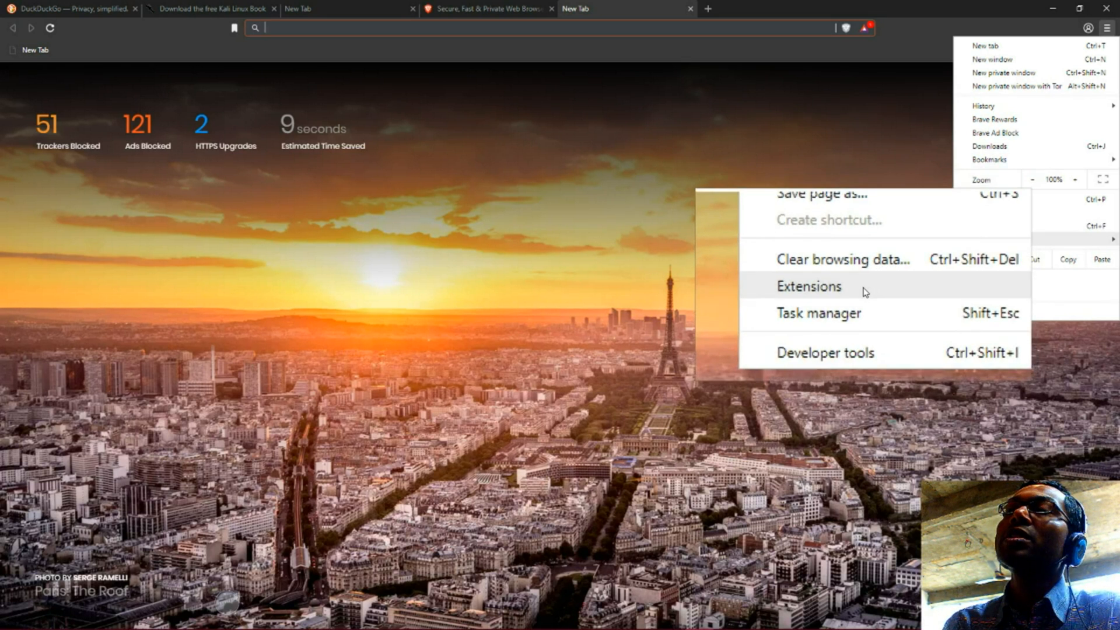
left_click(808, 286)
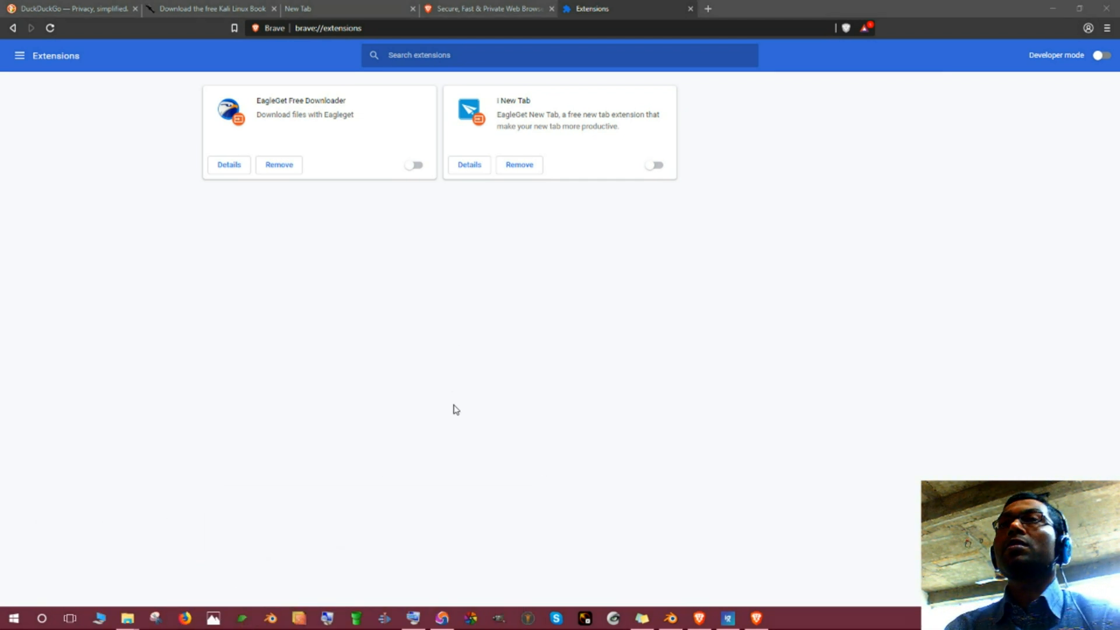
mouse_move(420, 388)
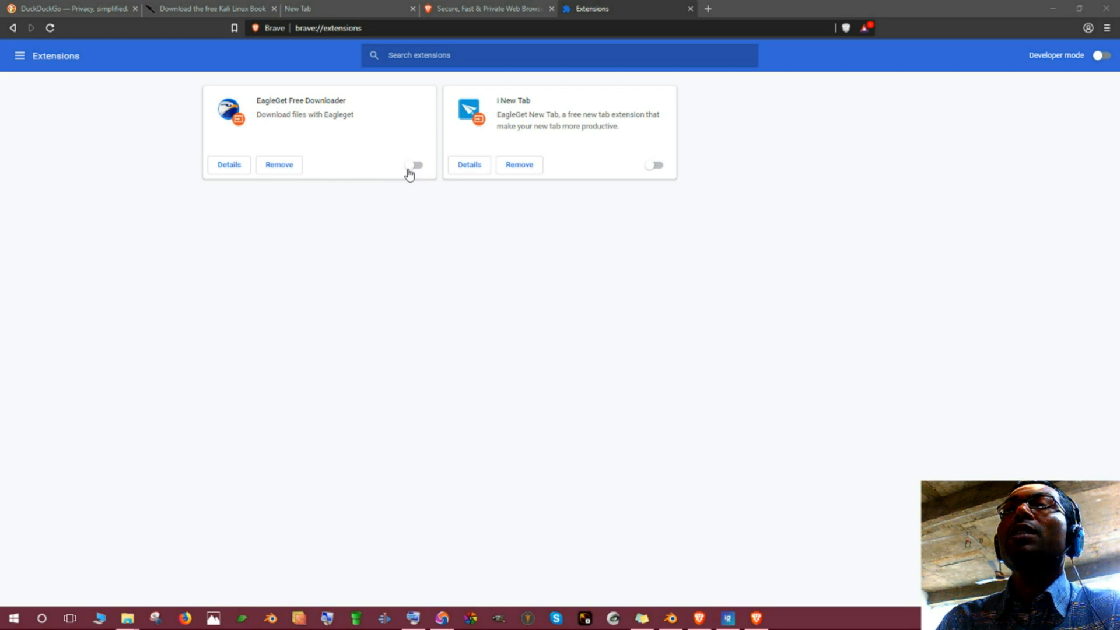
mouse_move(410, 174)
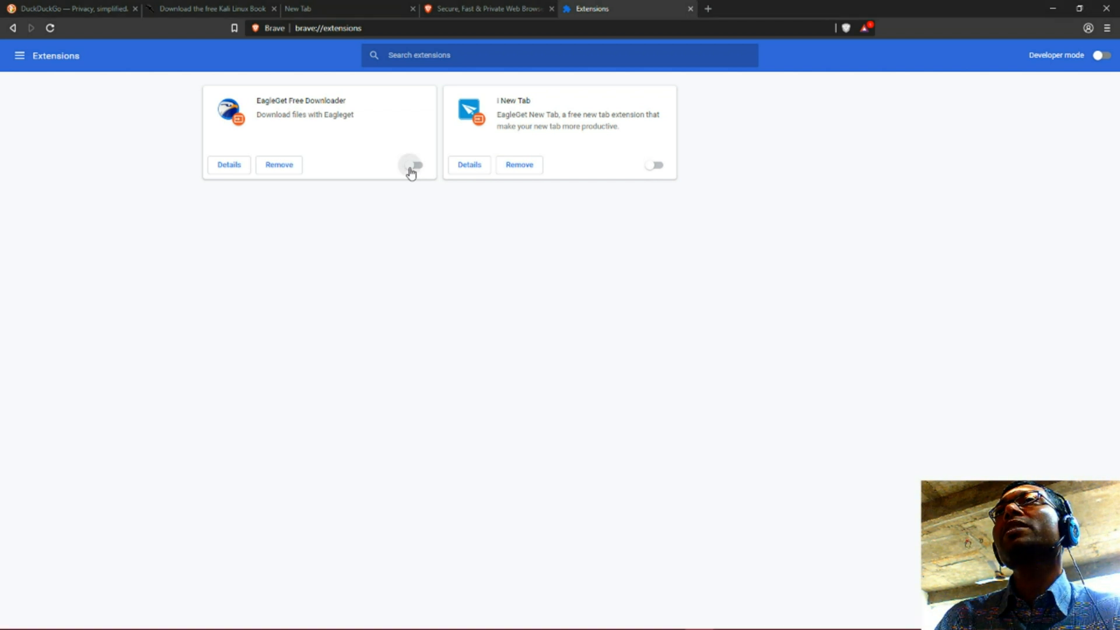
Step: Switch on the EagleGet Free Downloader and EagleGet New Tab toggles
left_click(415, 164)
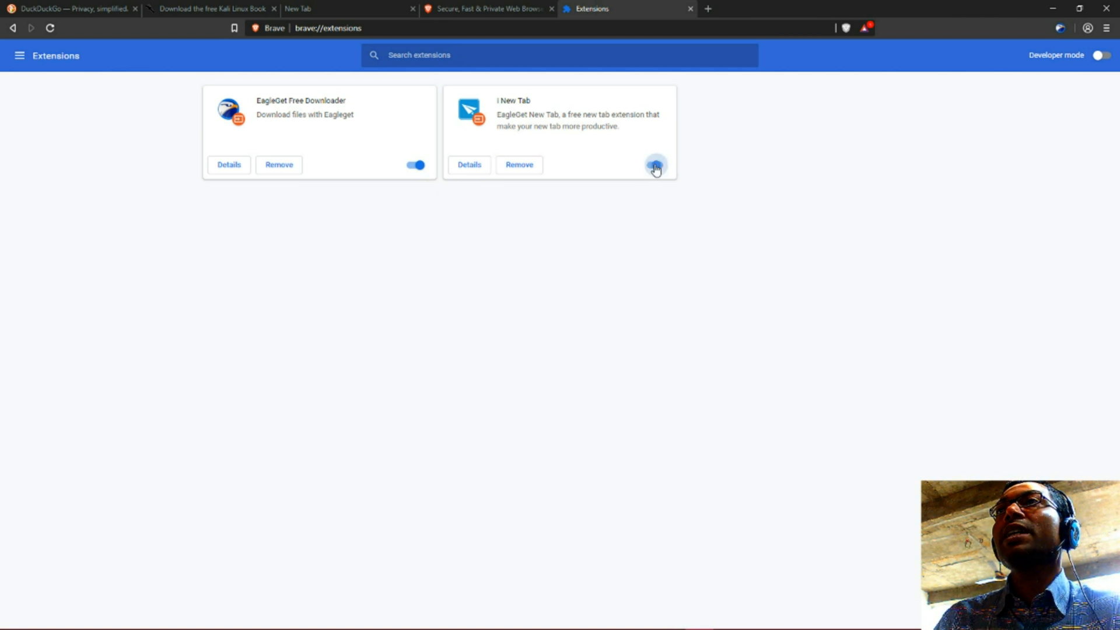
left_click(654, 165)
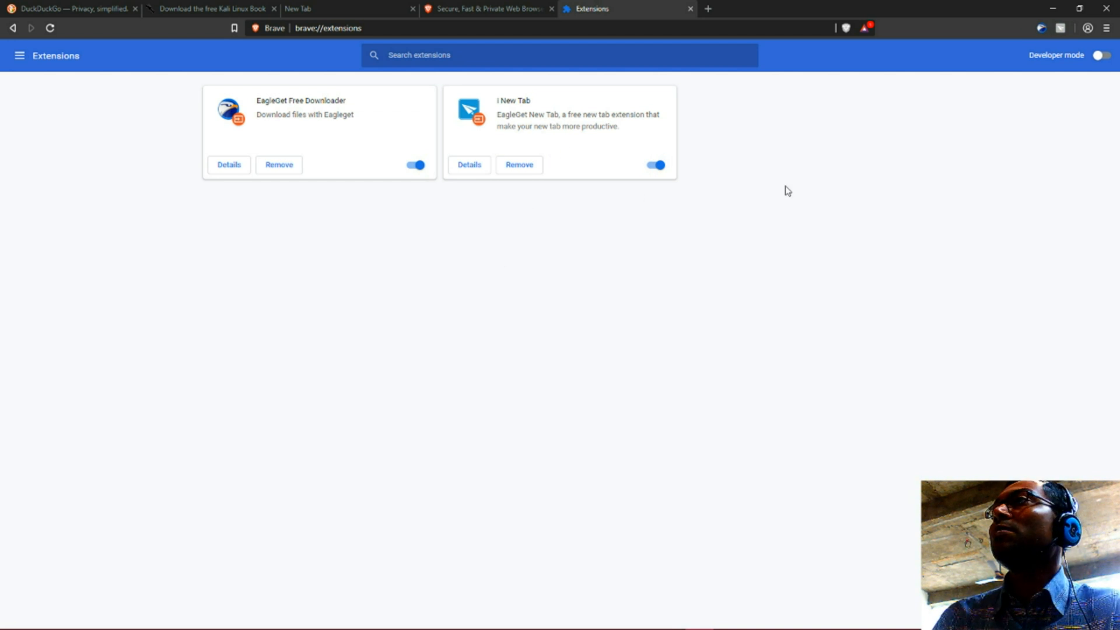
mouse_move(602, 222)
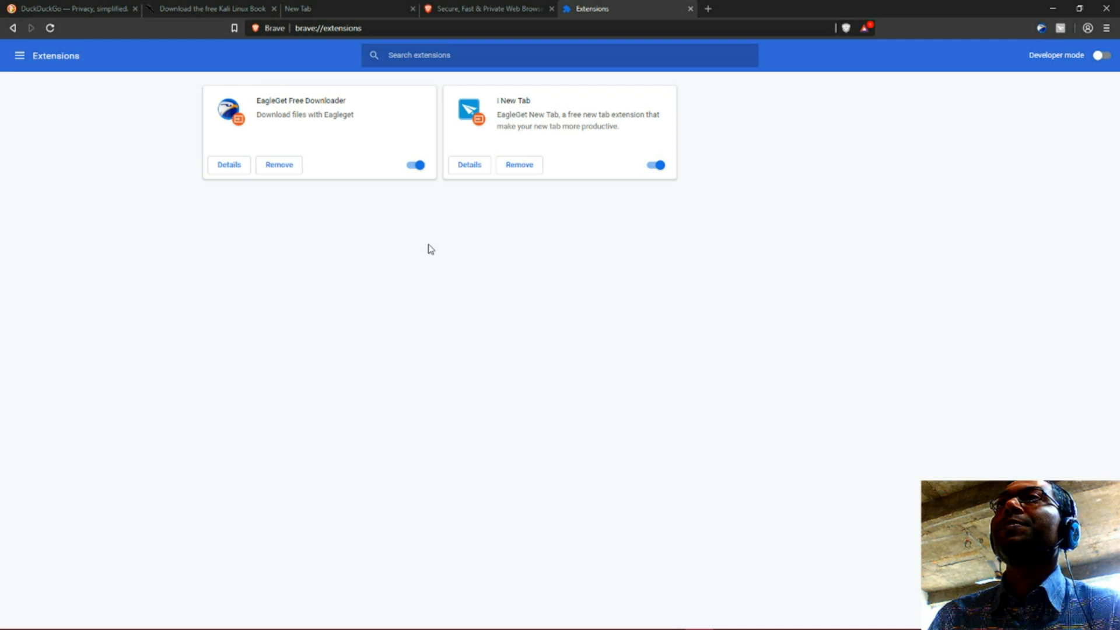
mouse_move(456, 248)
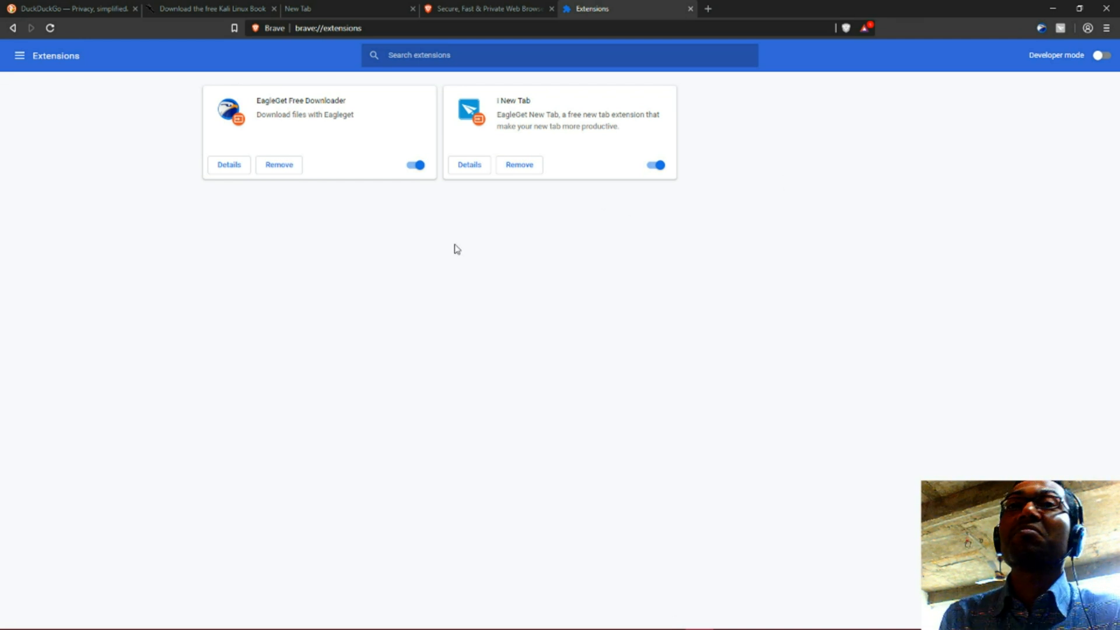
mouse_move(458, 229)
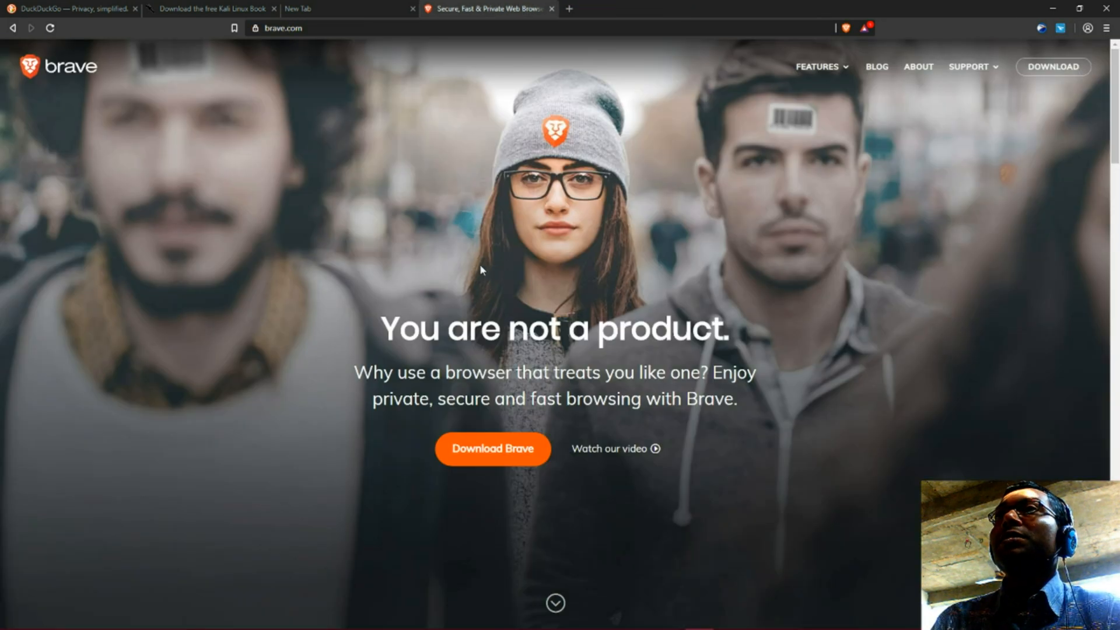
mouse_move(420, 64)
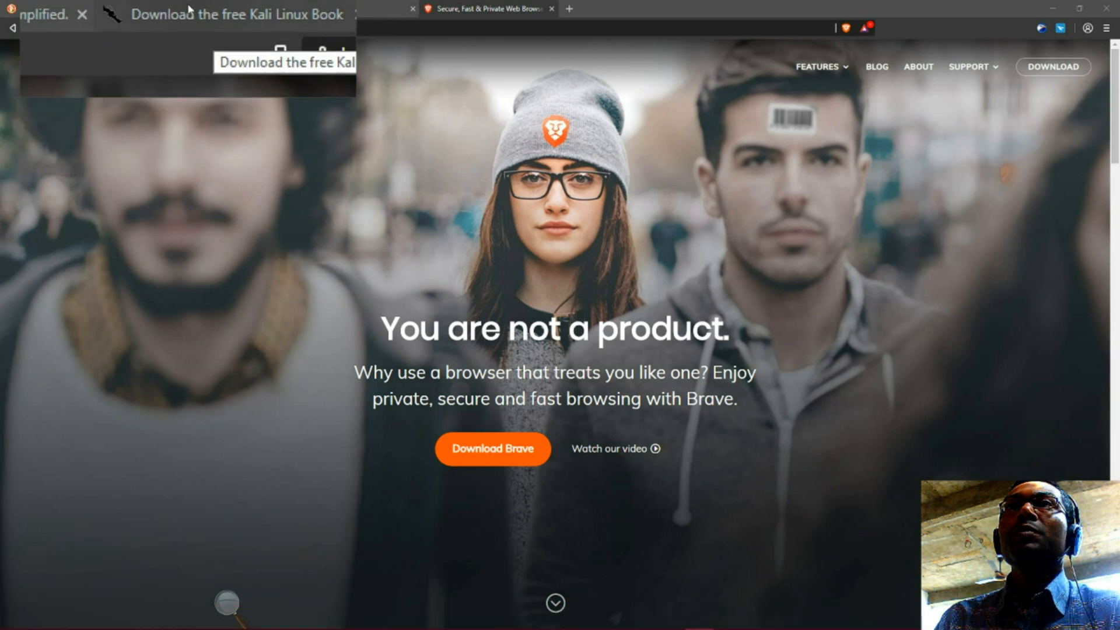
Step: From the Kali Linux book tab, follow 'READ AND DOWNLOAD A FREE COPY!' to kali.training
left_click(236, 8)
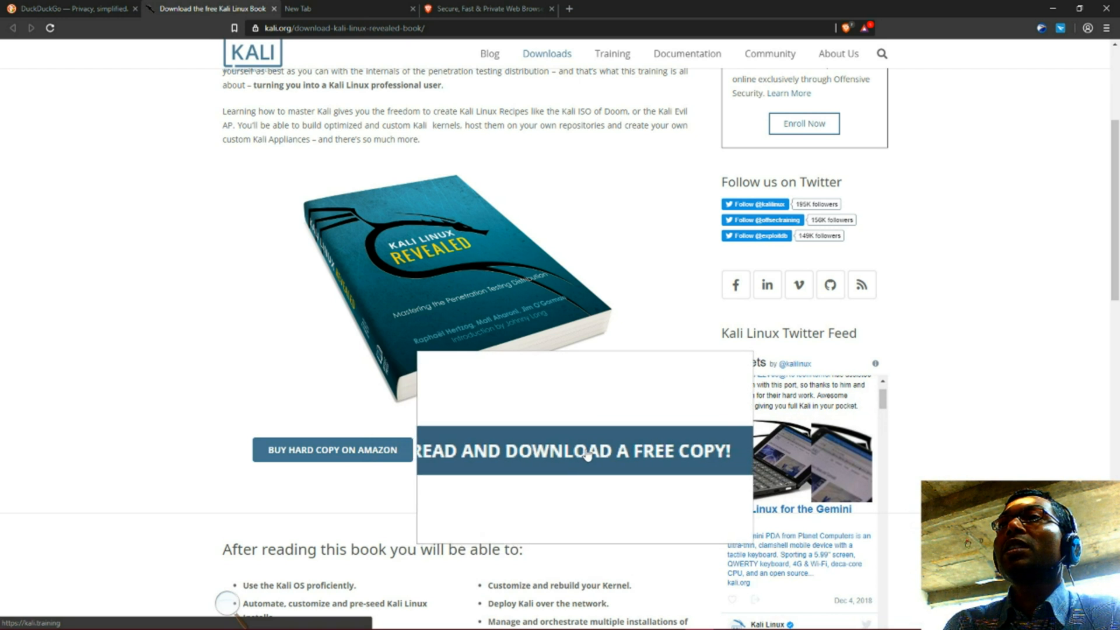
left_click(575, 451)
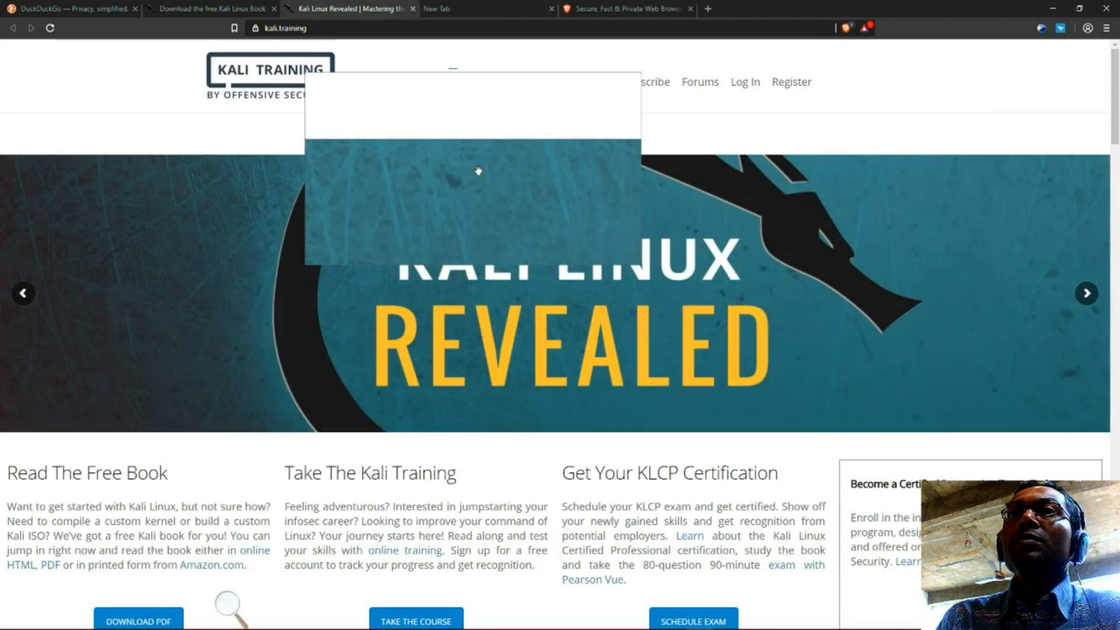
Step: Send the Kali Linux Revealed DOWNLOAD PDF link to EagleGet and confirm the New Download dialog
scroll("down", 3)
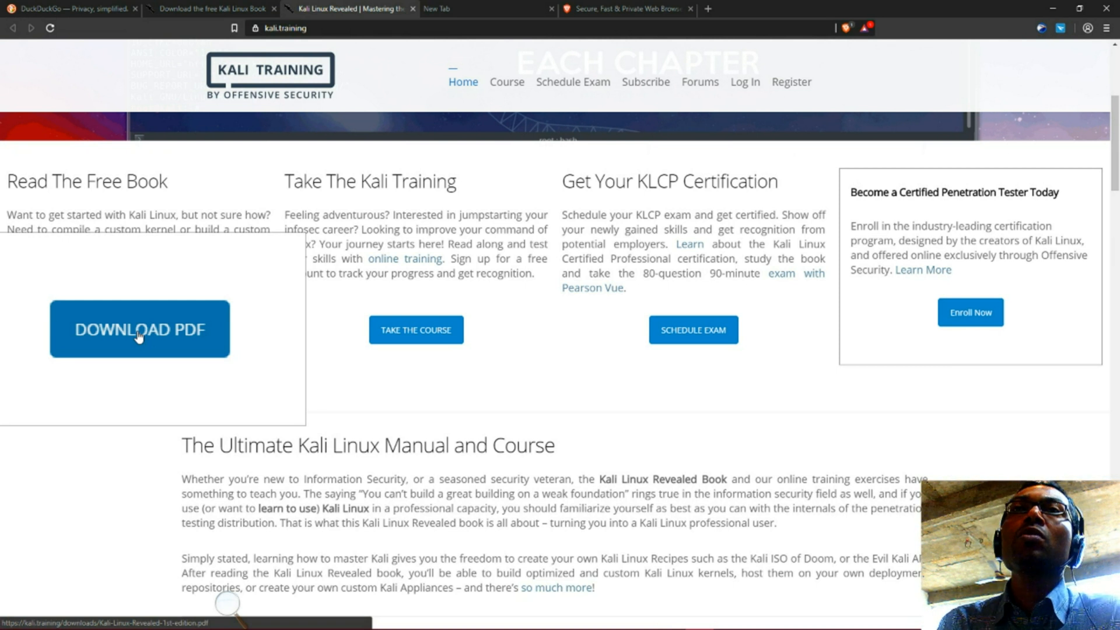
right_click(139, 329)
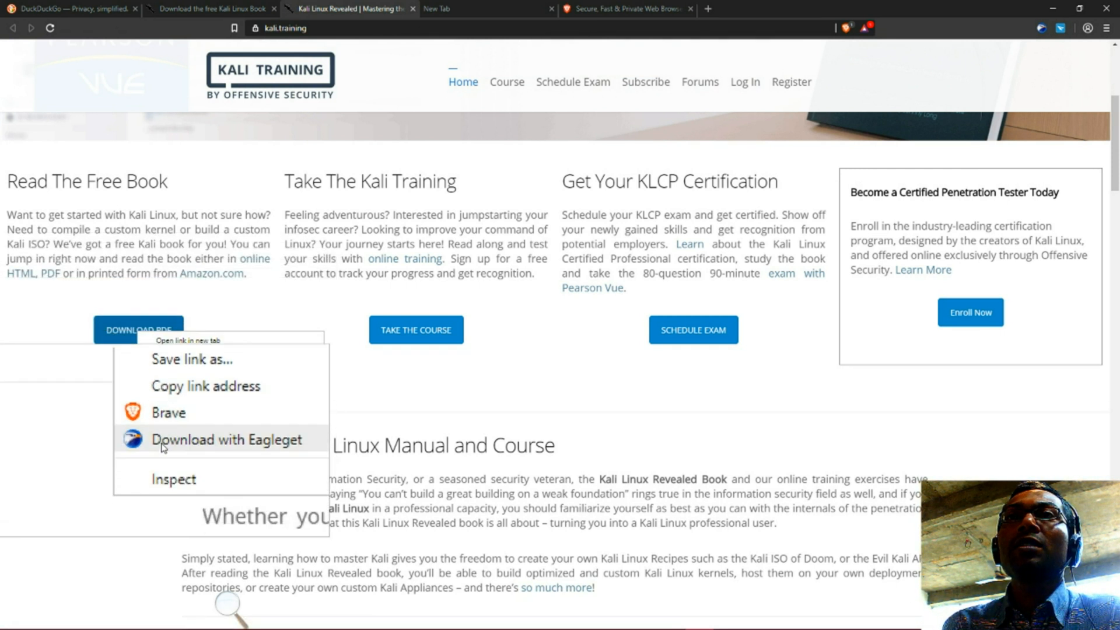
left_click(226, 439)
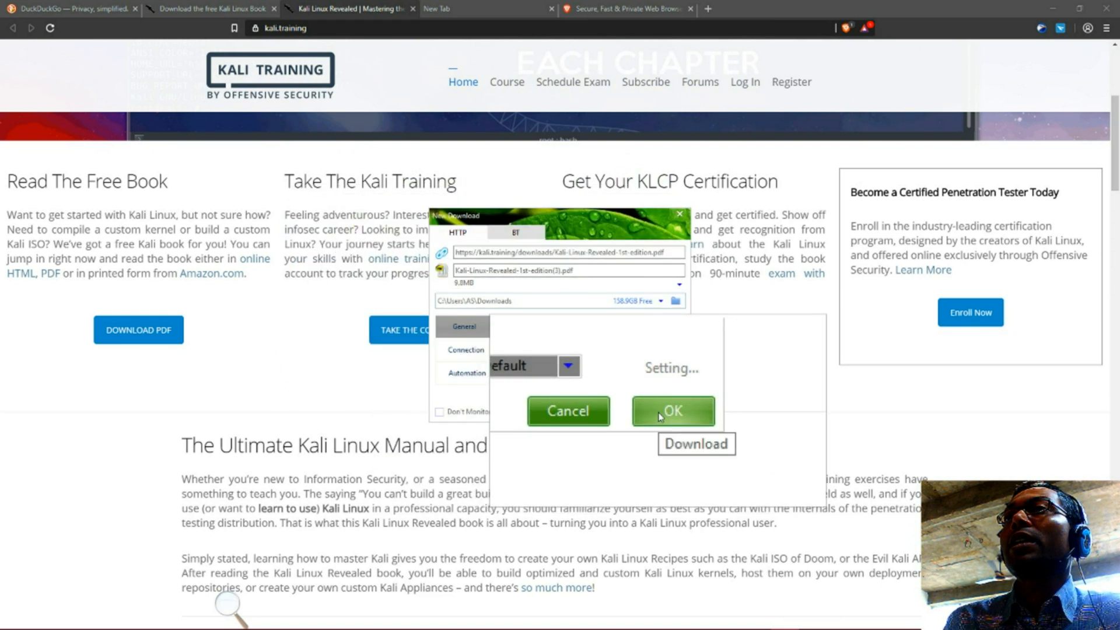
left_click(672, 410)
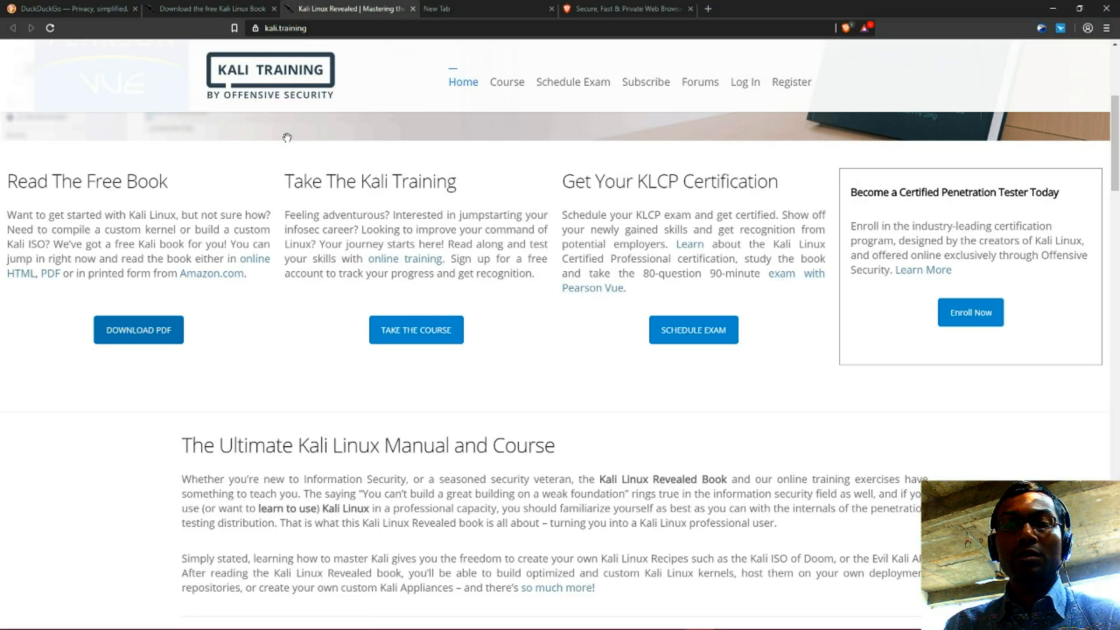
Step: Search YouTube for 'kali linux tutorial' from a new tab, picking the suggested query
left_click(847, 8)
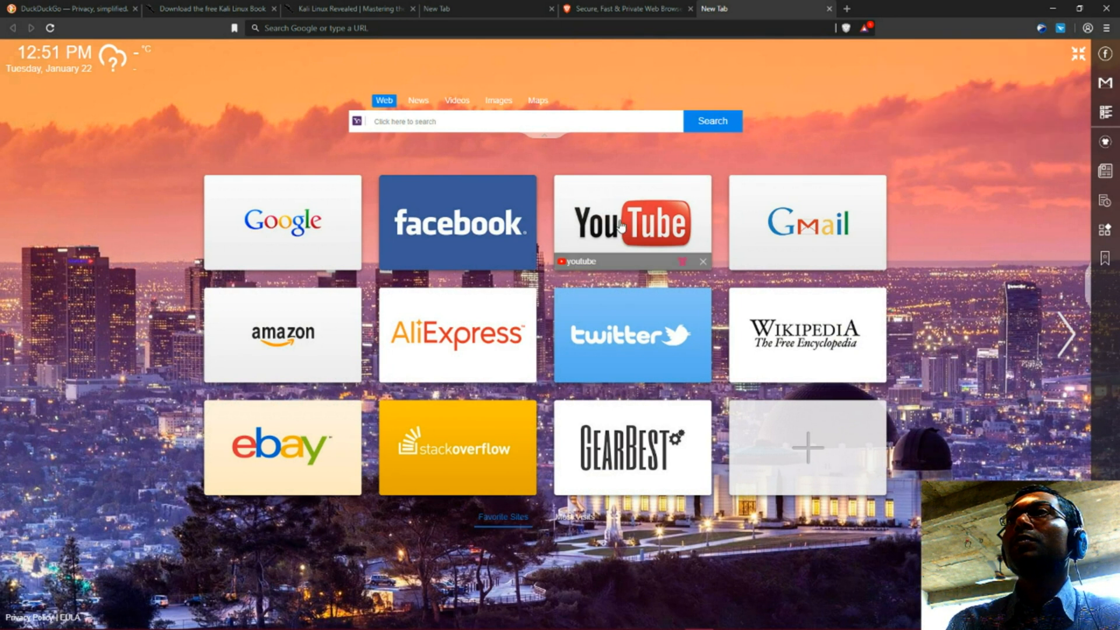
left_click(631, 222)
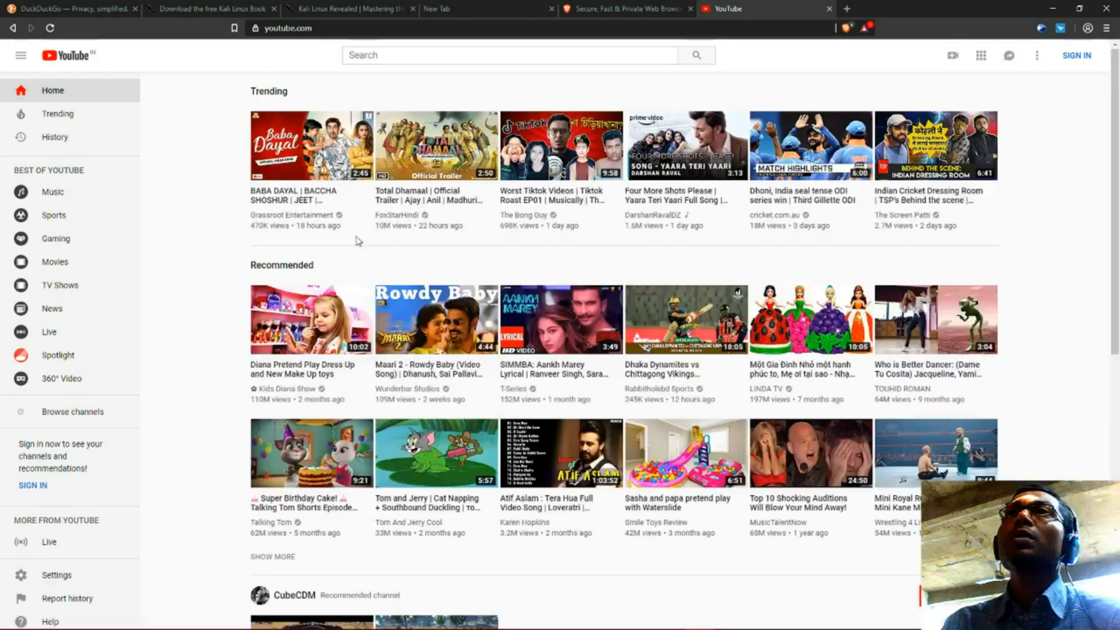
left_click(509, 55)
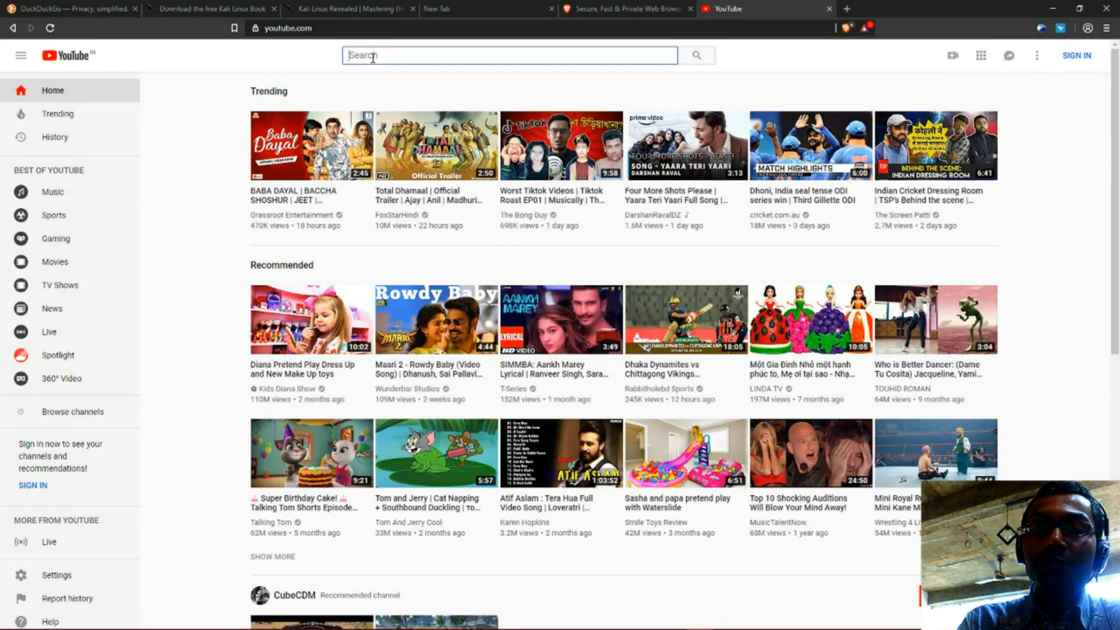
type("kali linux")
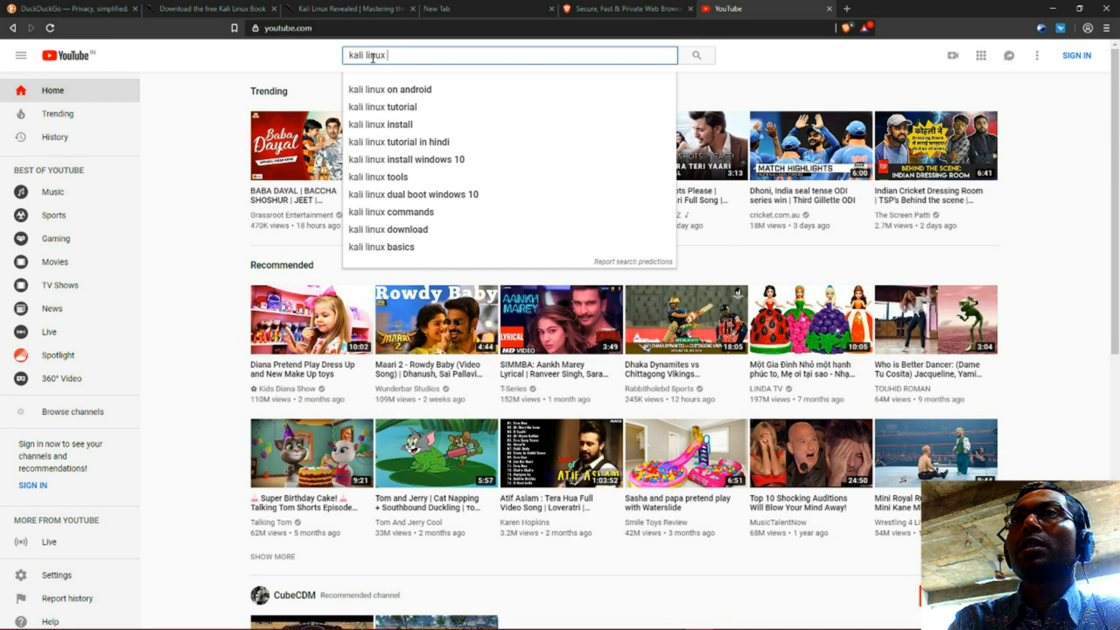
left_click(390, 106)
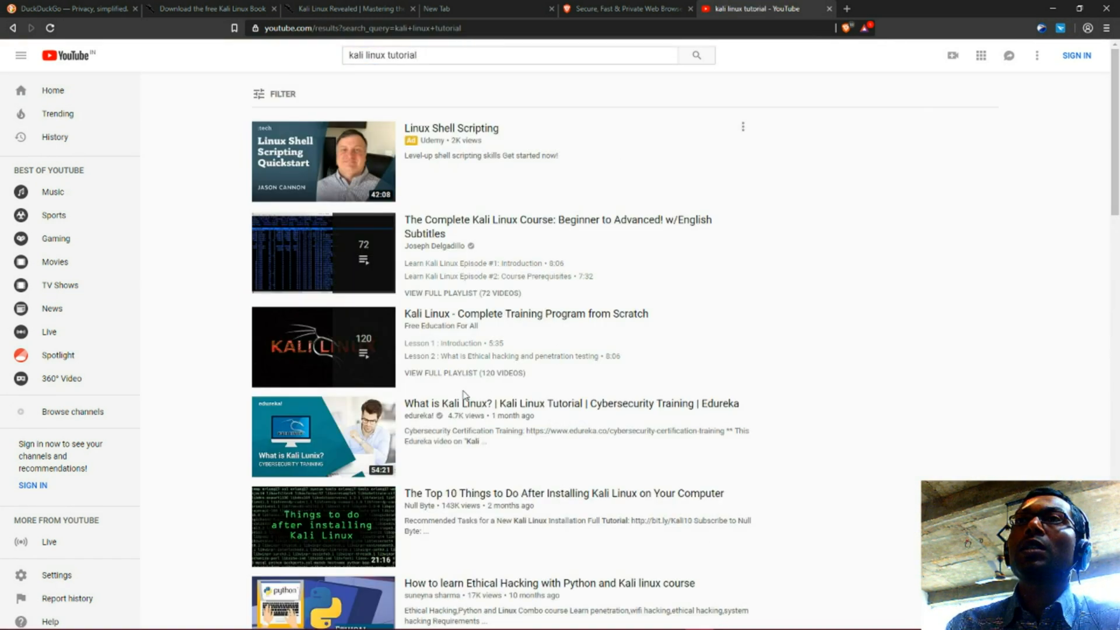
Step: Scroll the results to reach the 'Kali Linux Full Basic Tutorial- Part -1' video
scroll("down", 3)
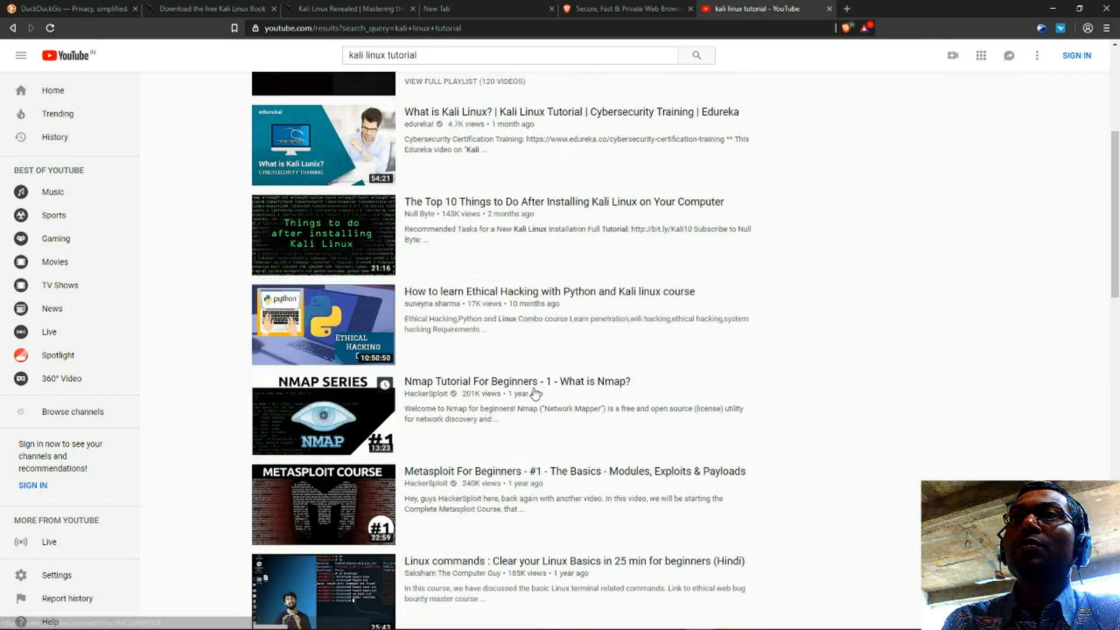
scroll("down", 3)
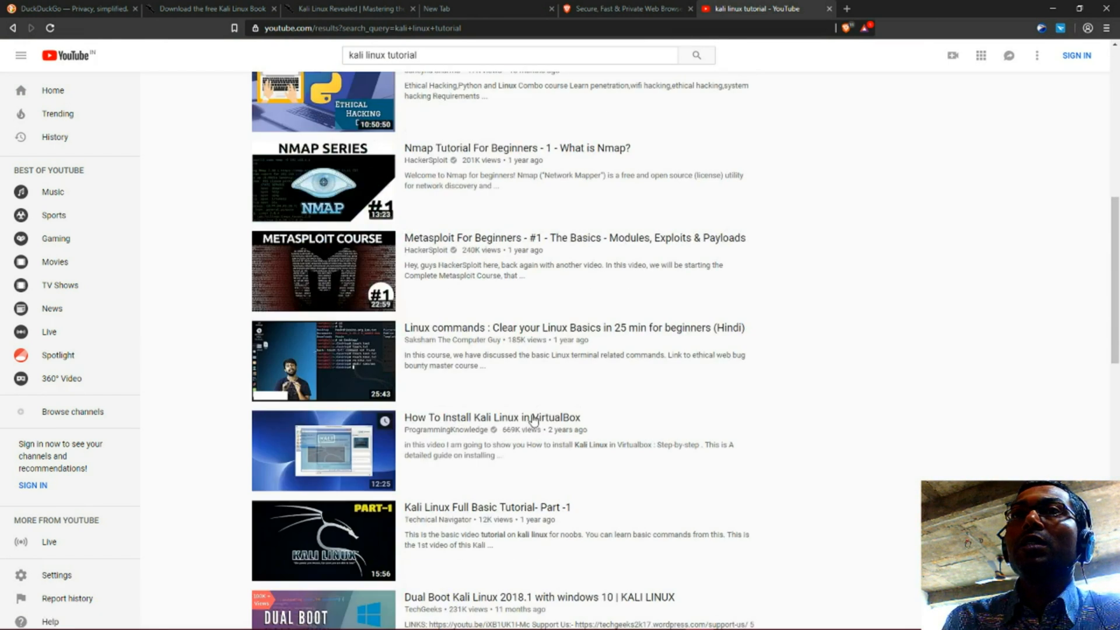
scroll("down", 3)
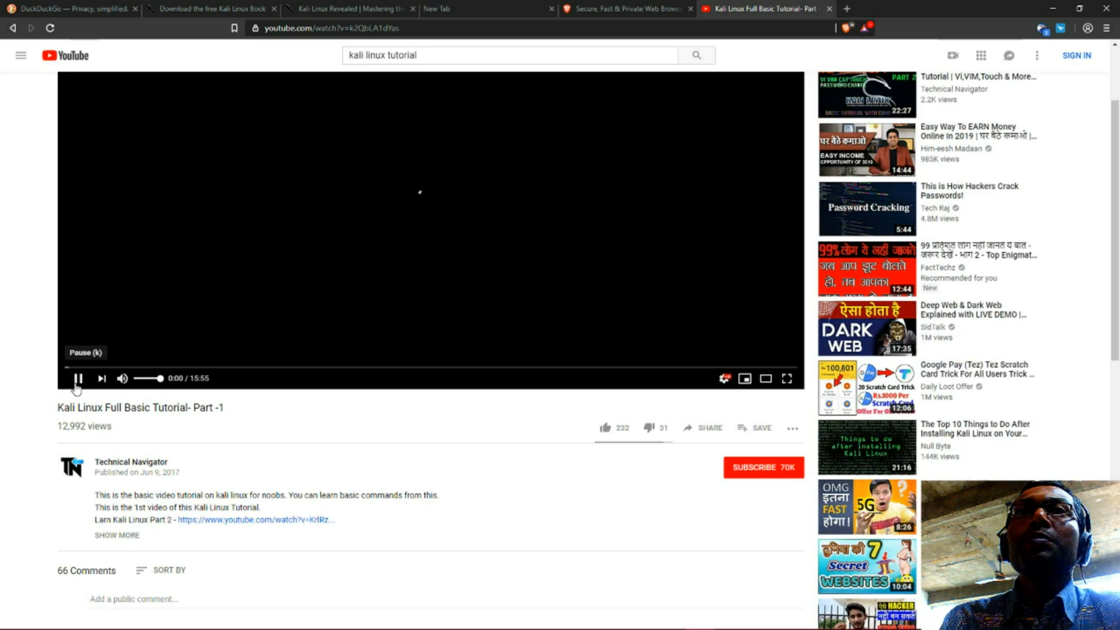
Step: Pause the tutorial video and list EagleGet's download options for it
left_click(77, 378)
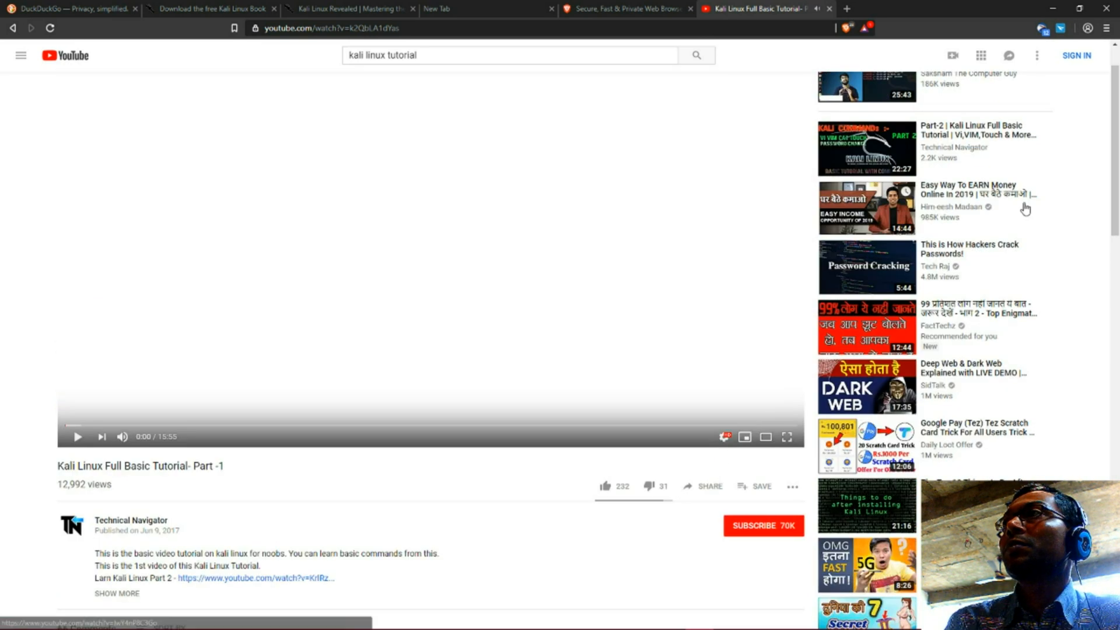
left_click(1043, 28)
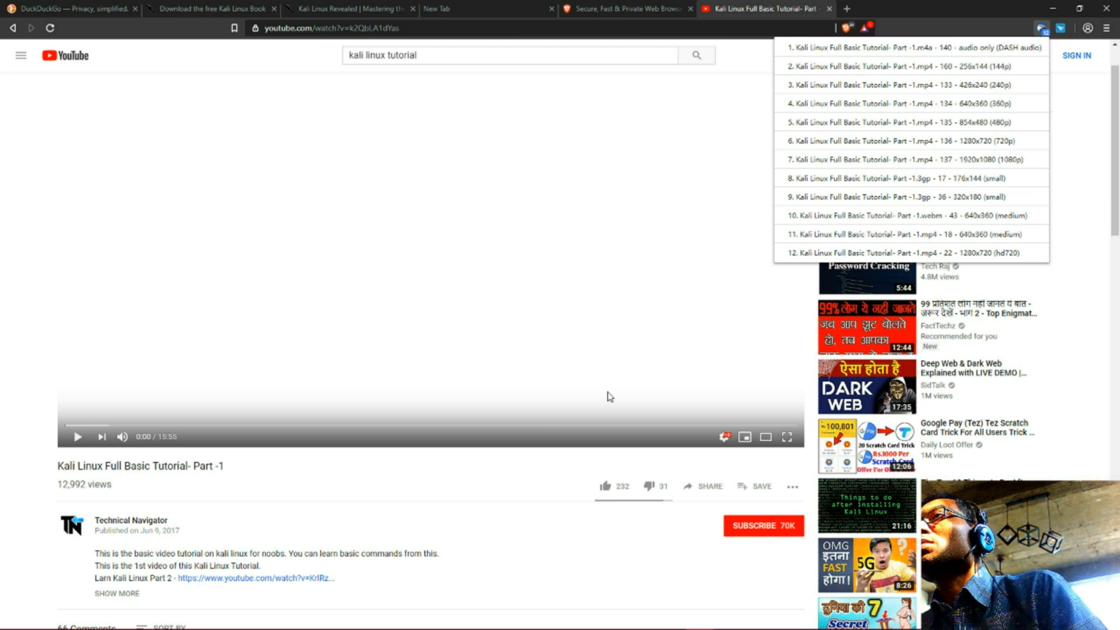
mouse_move(982, 154)
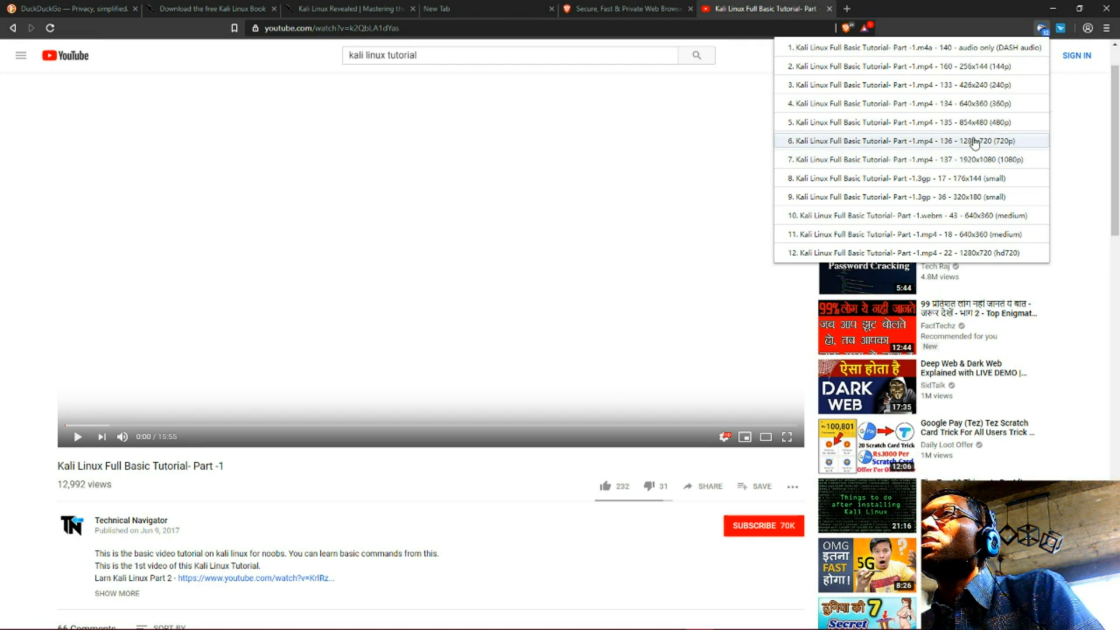
mouse_move(986, 104)
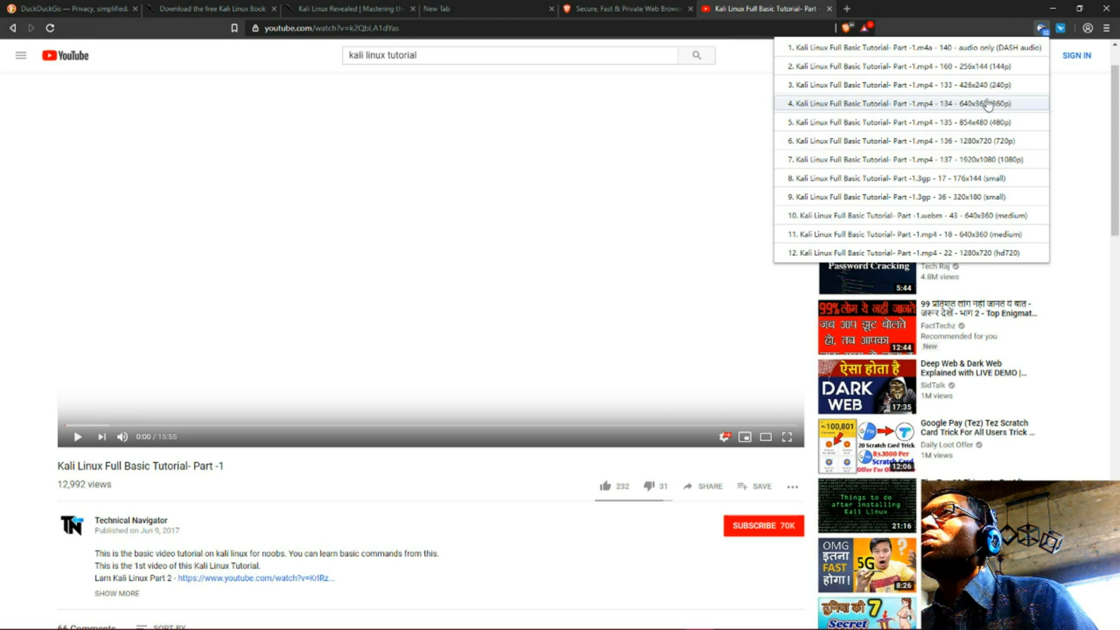
mouse_move(968, 66)
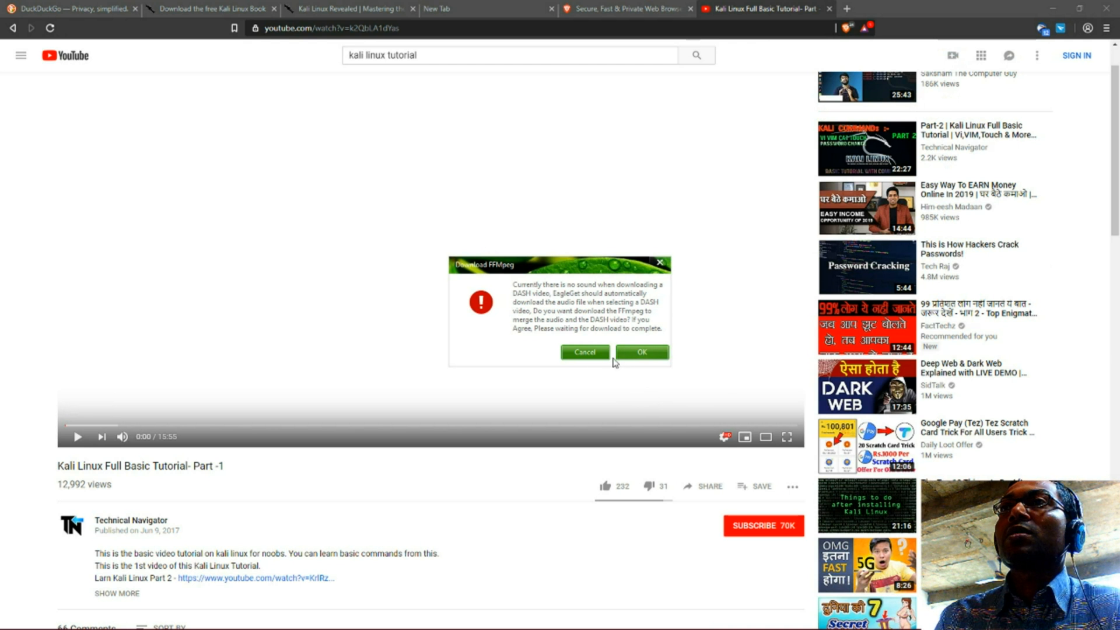
Step: Dismiss the FFmpeg prompt, confirm the MP4 download, and bring the EagleGet download dialog back
left_click(641, 351)
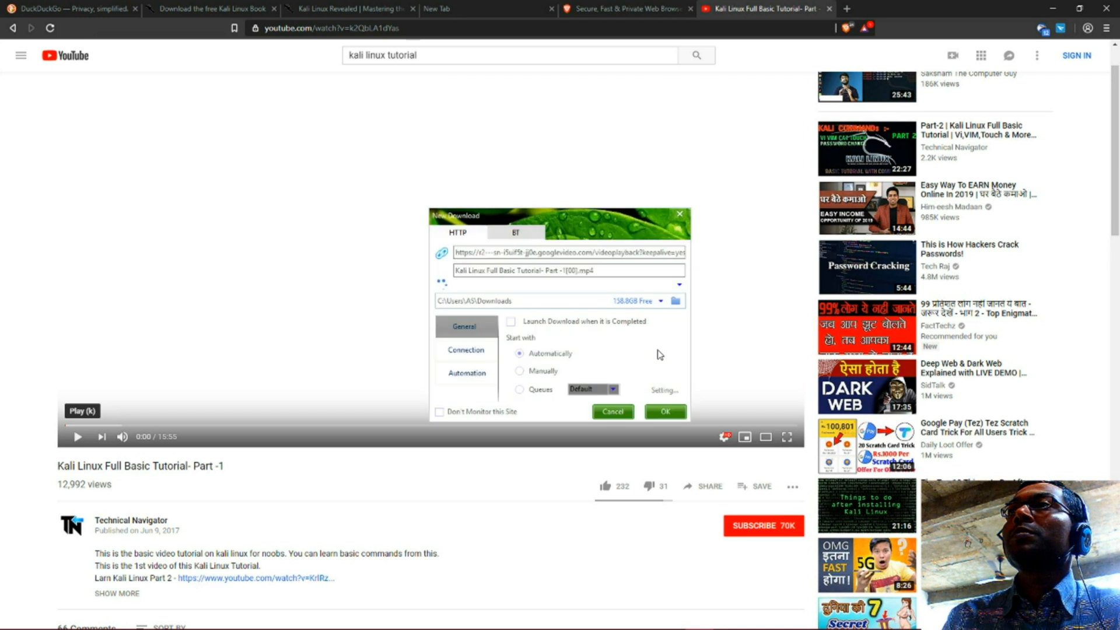
mouse_move(667, 342)
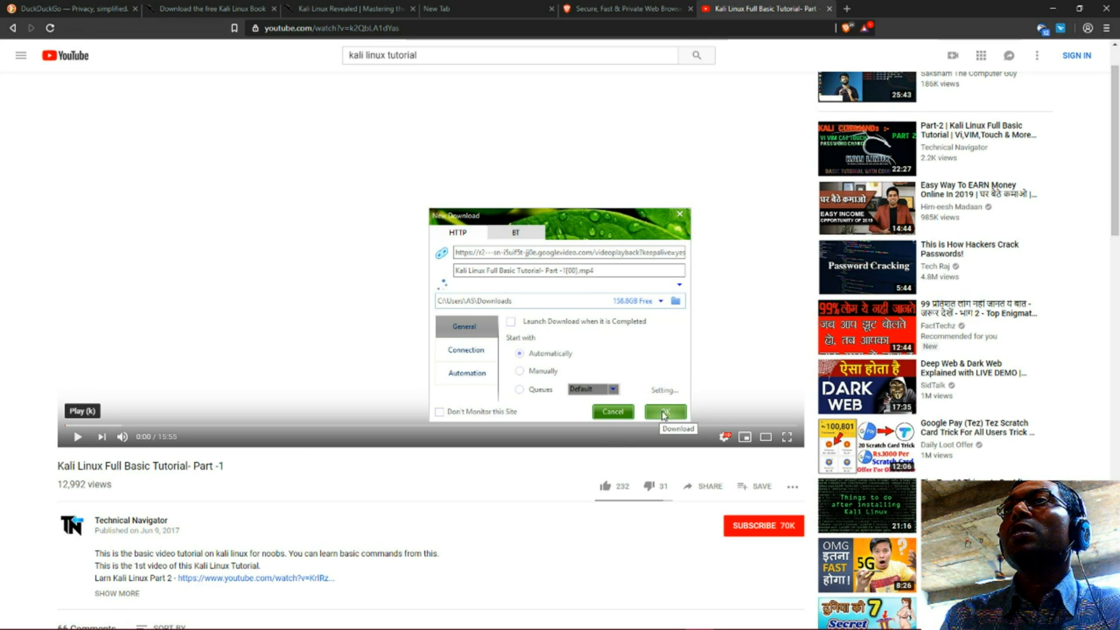
left_click(664, 413)
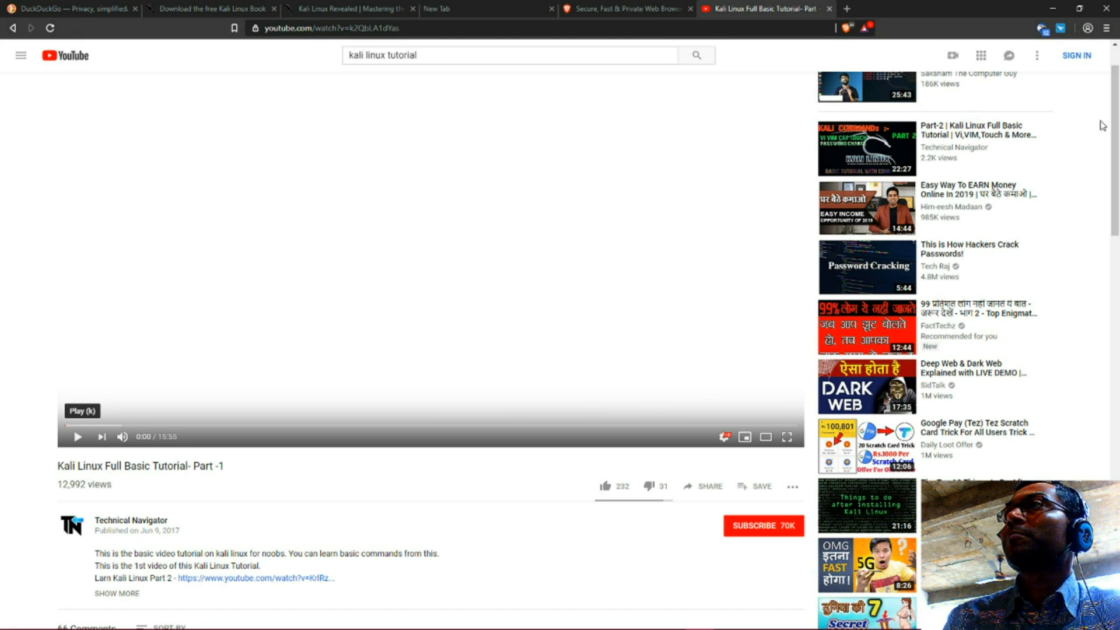
mouse_move(1040, 28)
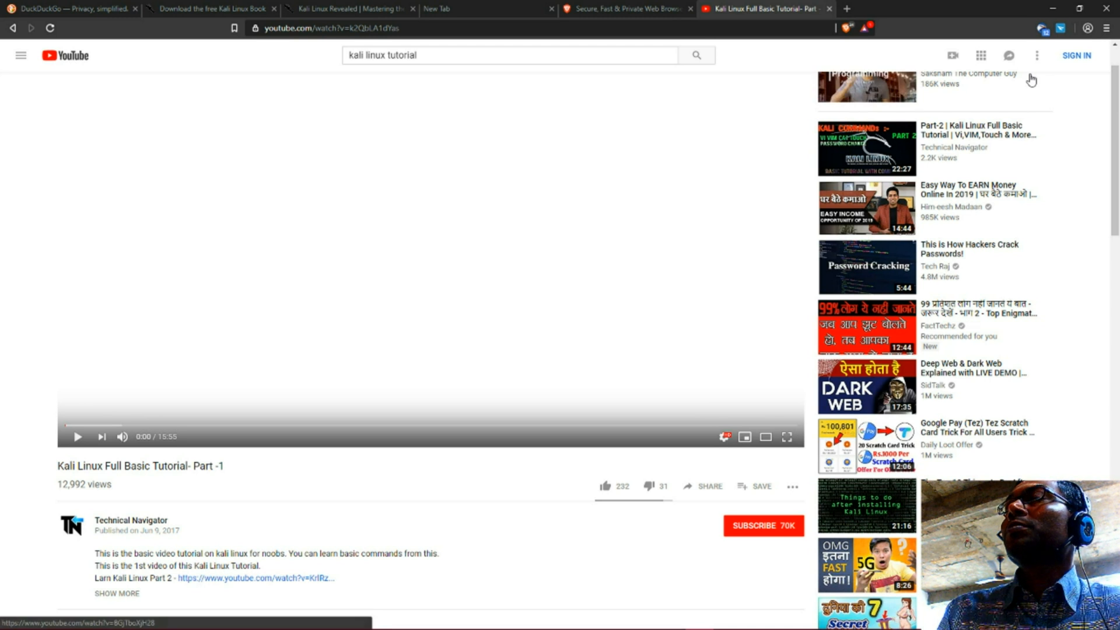
left_click(1042, 28)
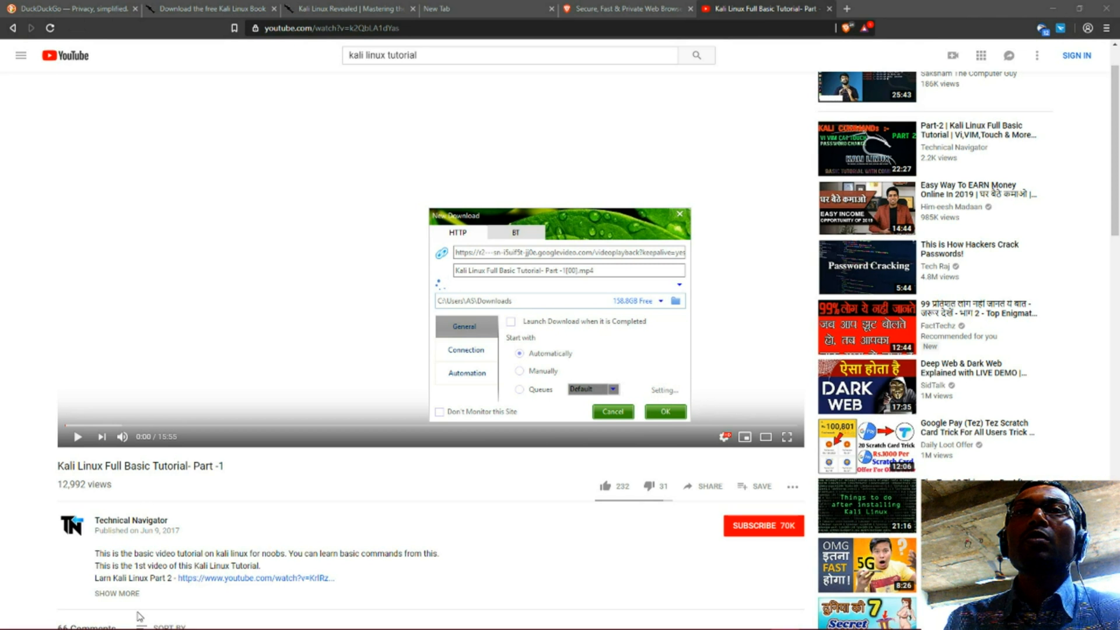
mouse_move(125, 618)
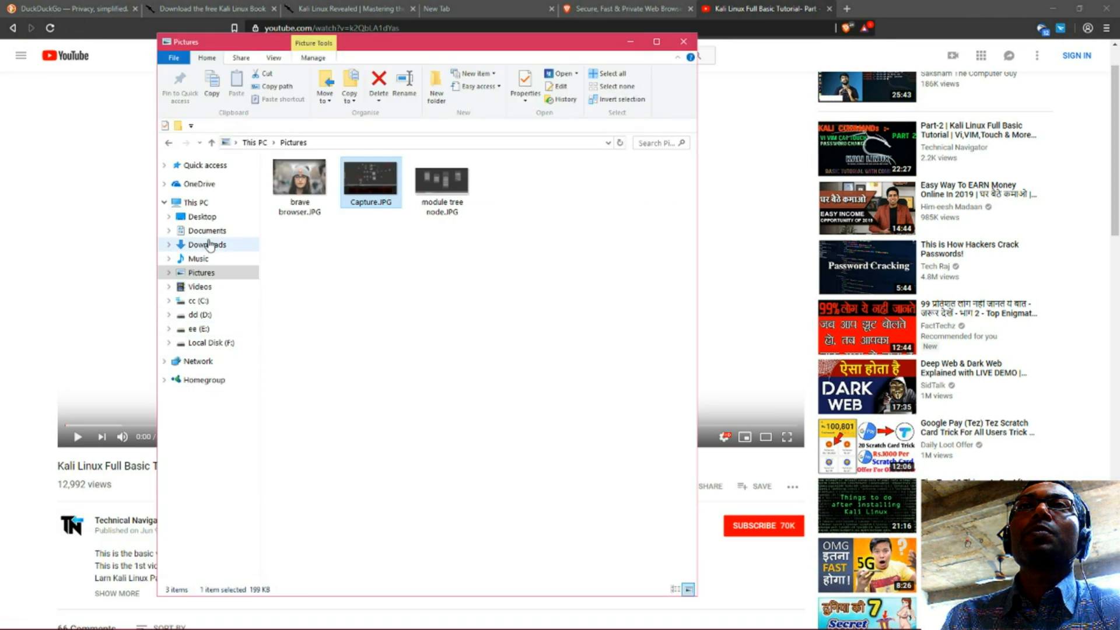
Step: View the Downloads folder holding the Kali Linux Revealed PDFs
left_click(208, 244)
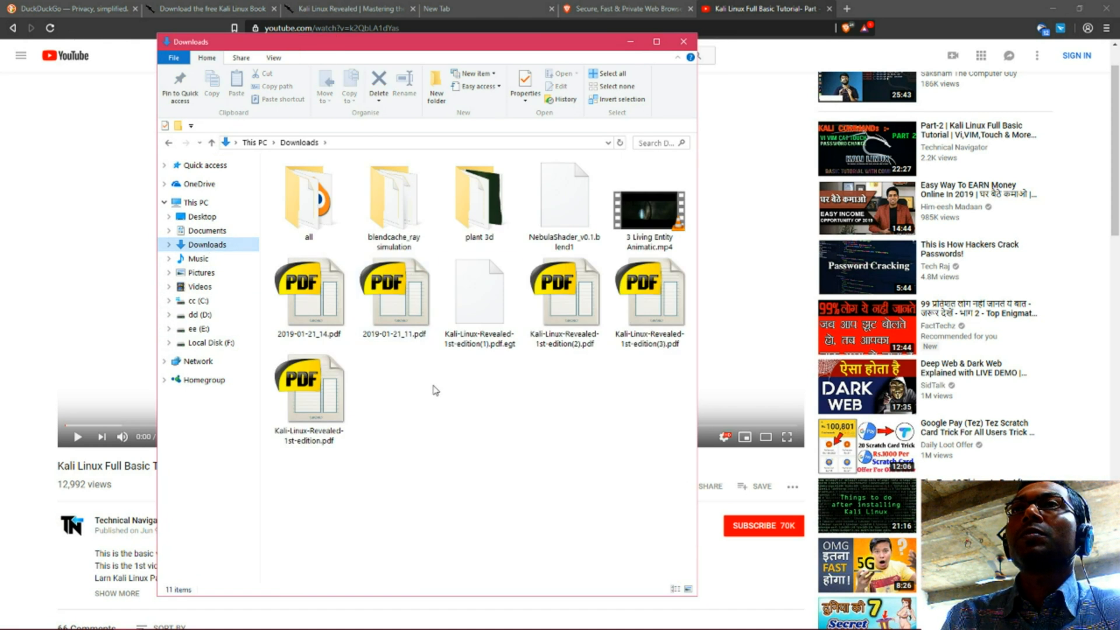
mouse_move(629, 42)
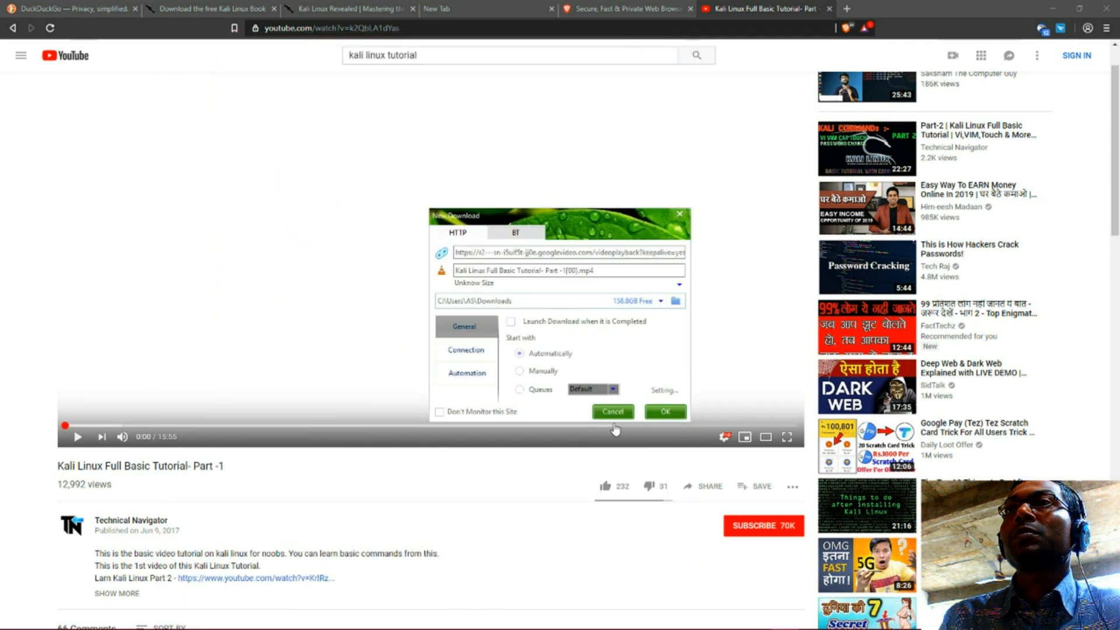
Step: Start the tutorial video download, then switch to the Kali Linux book download tab
left_click(664, 412)
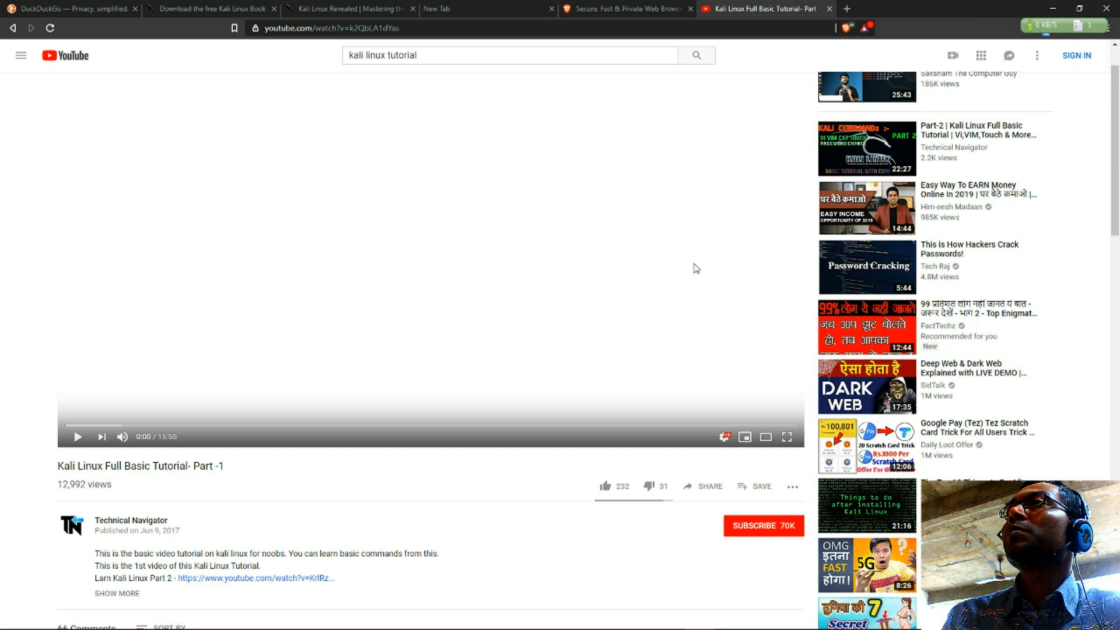
scroll("down", 3)
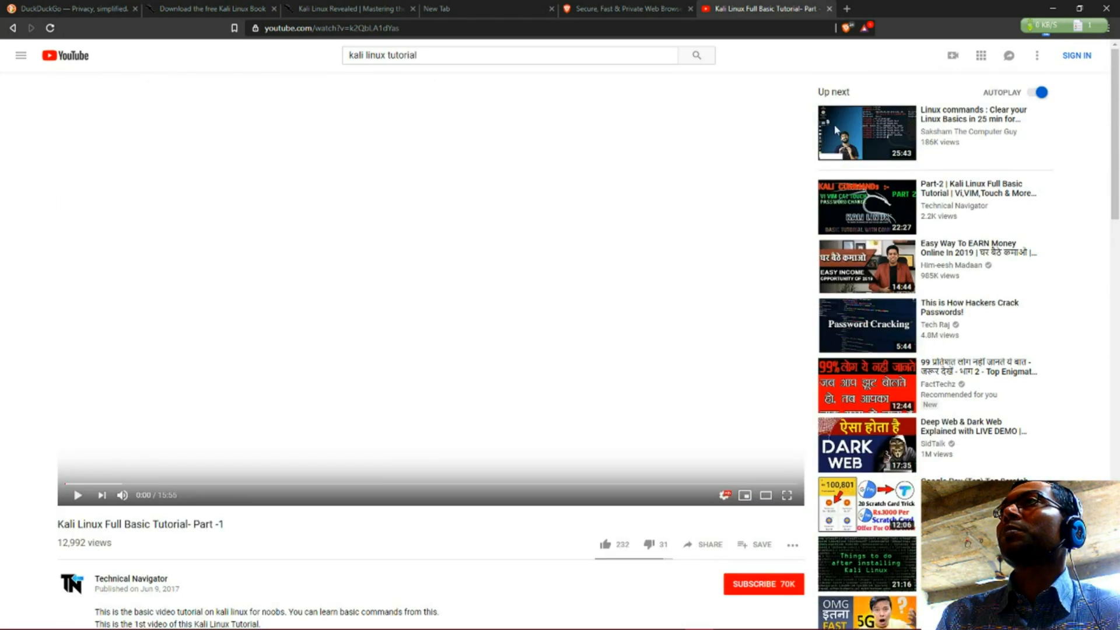
left_click(211, 8)
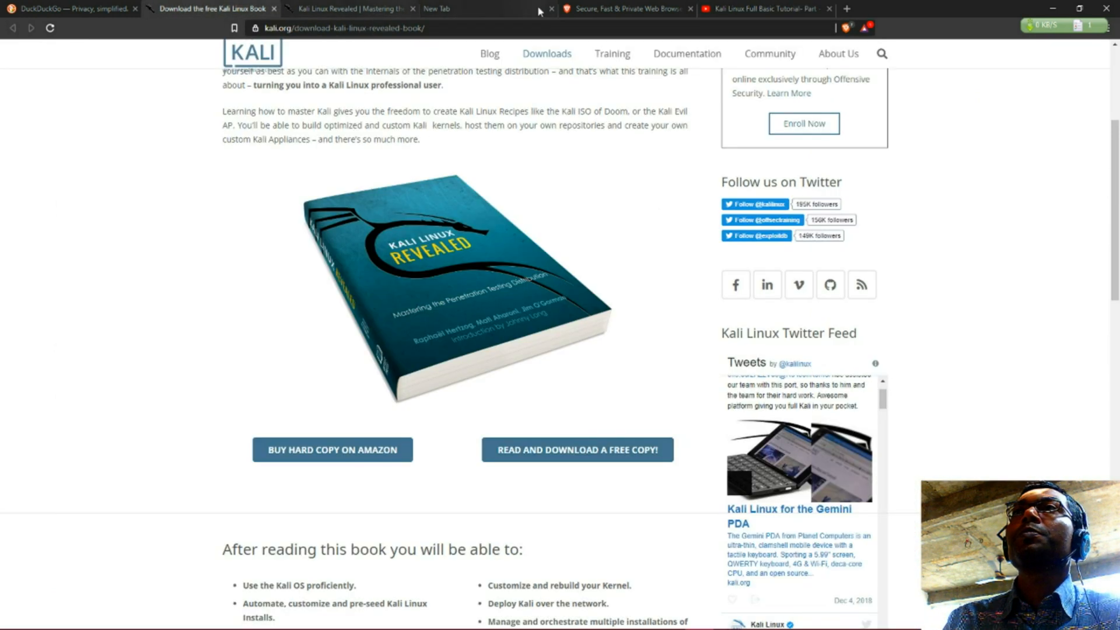
Step: Close the YouTube tab and land on the brave.com homepage tab
left_click(626, 8)
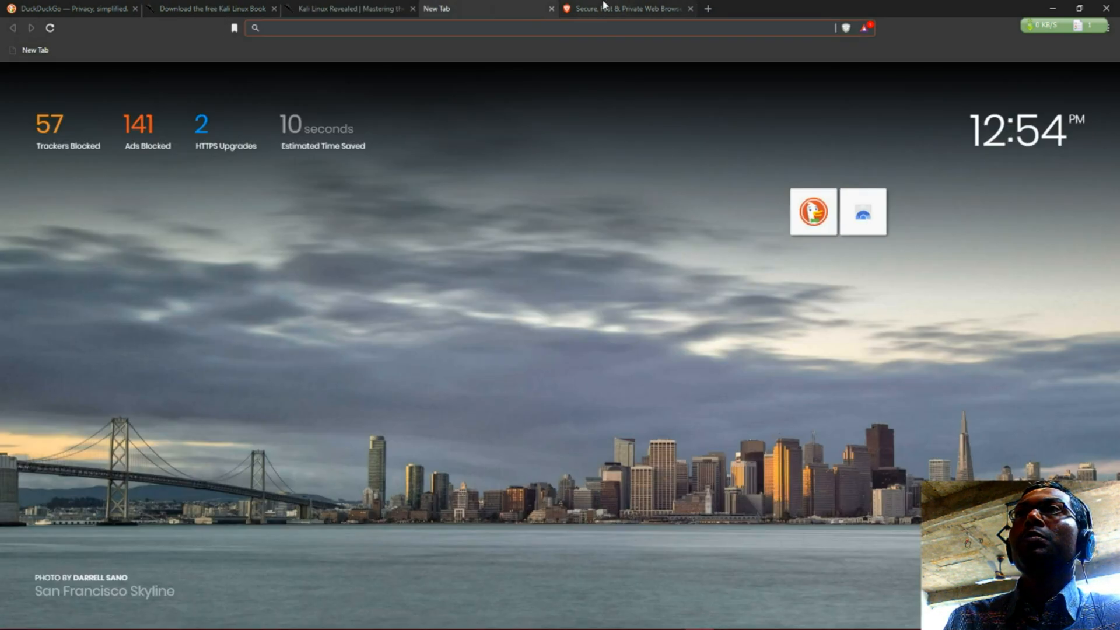
left_click(625, 8)
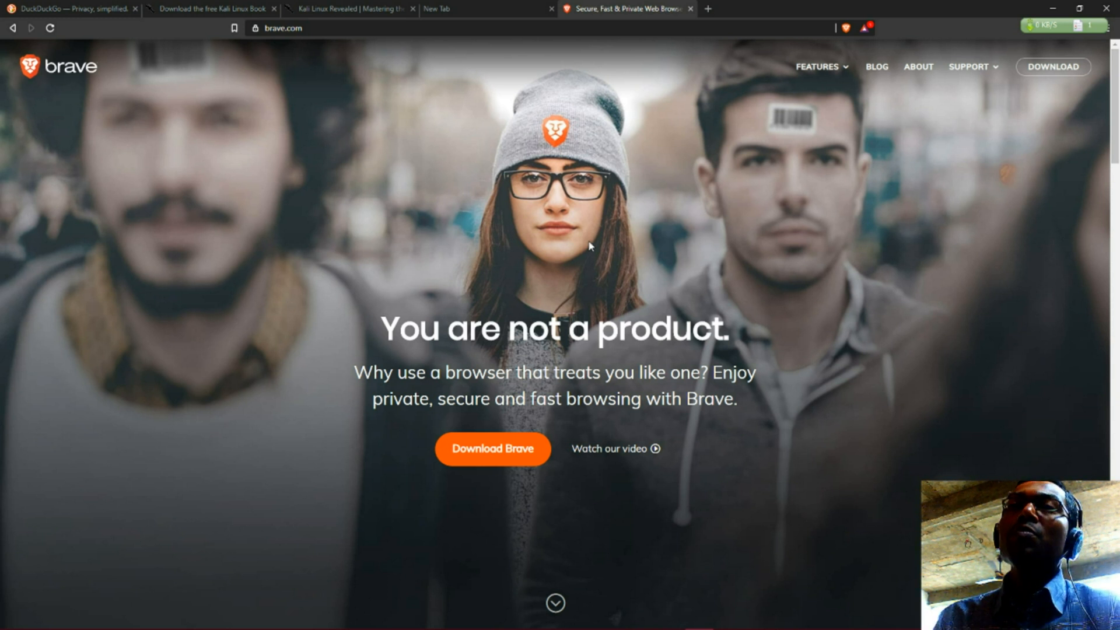
mouse_move(531, 291)
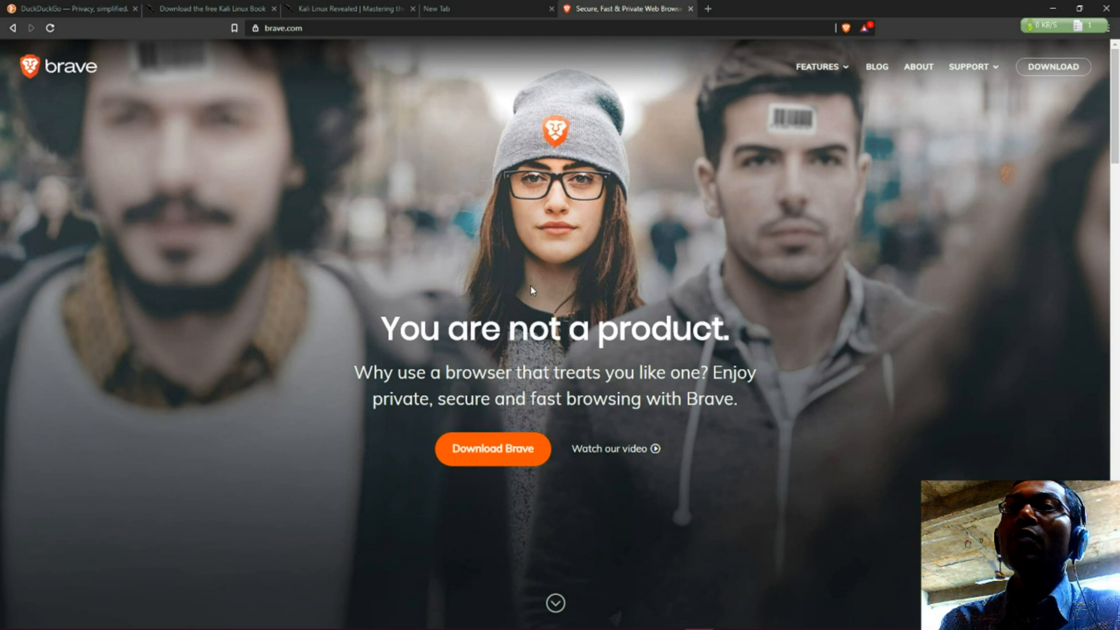
mouse_move(495, 309)
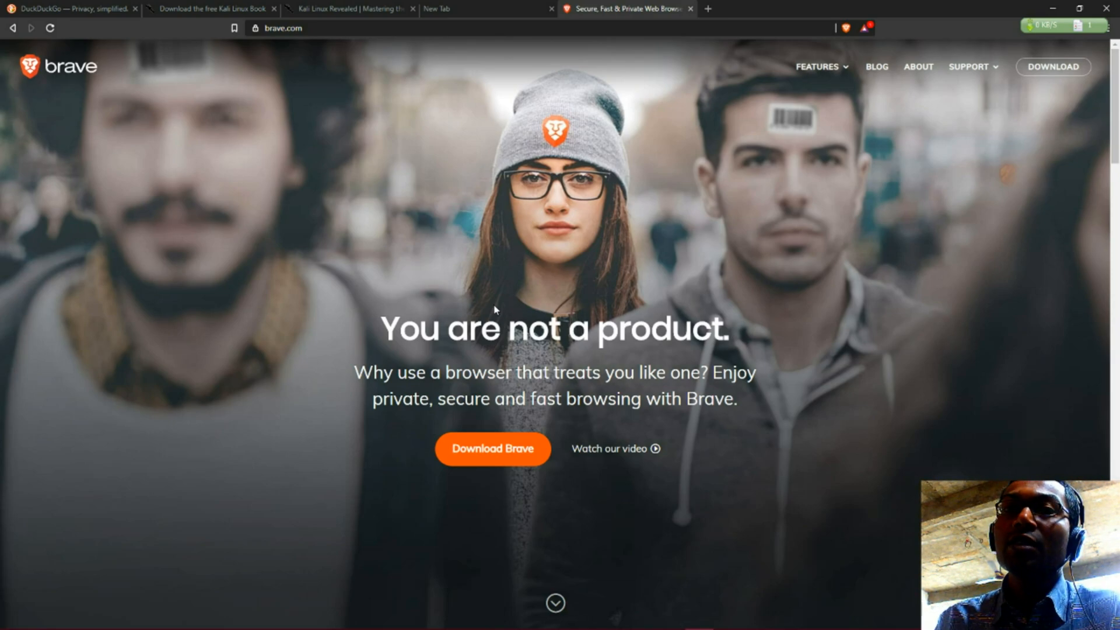